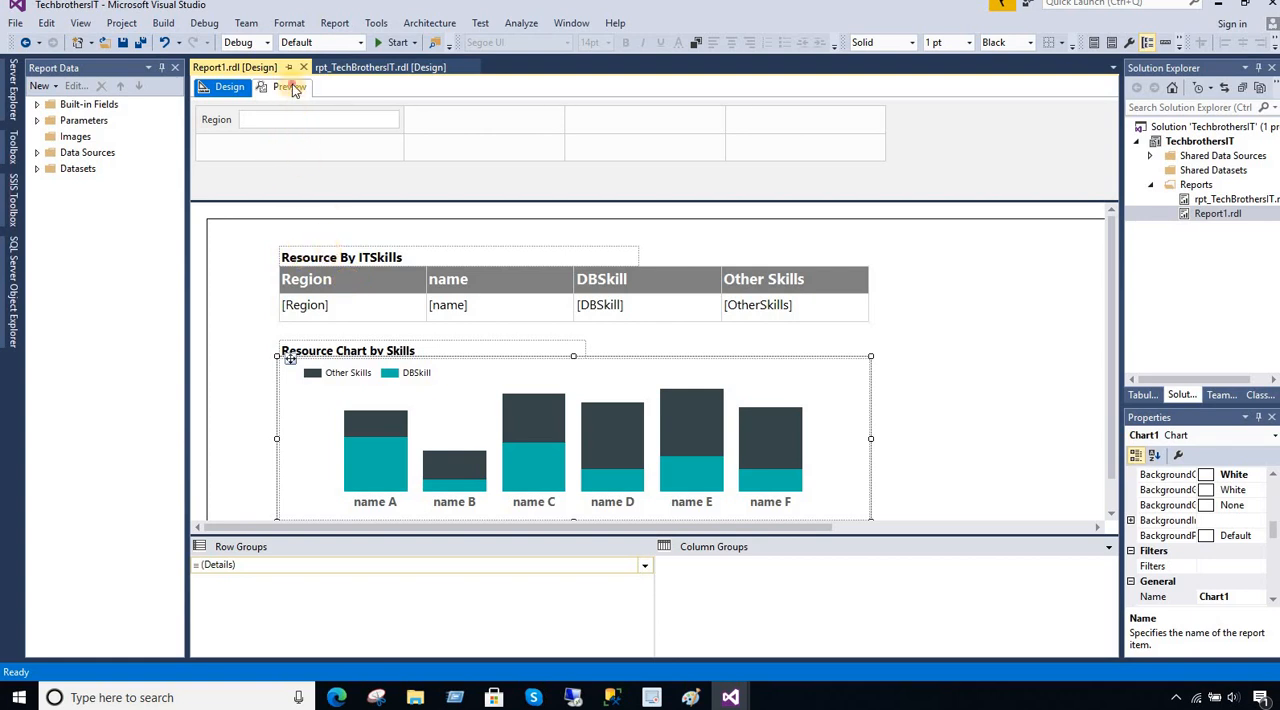
- Preview the report with the Region parameter set to USA
click(288, 88)
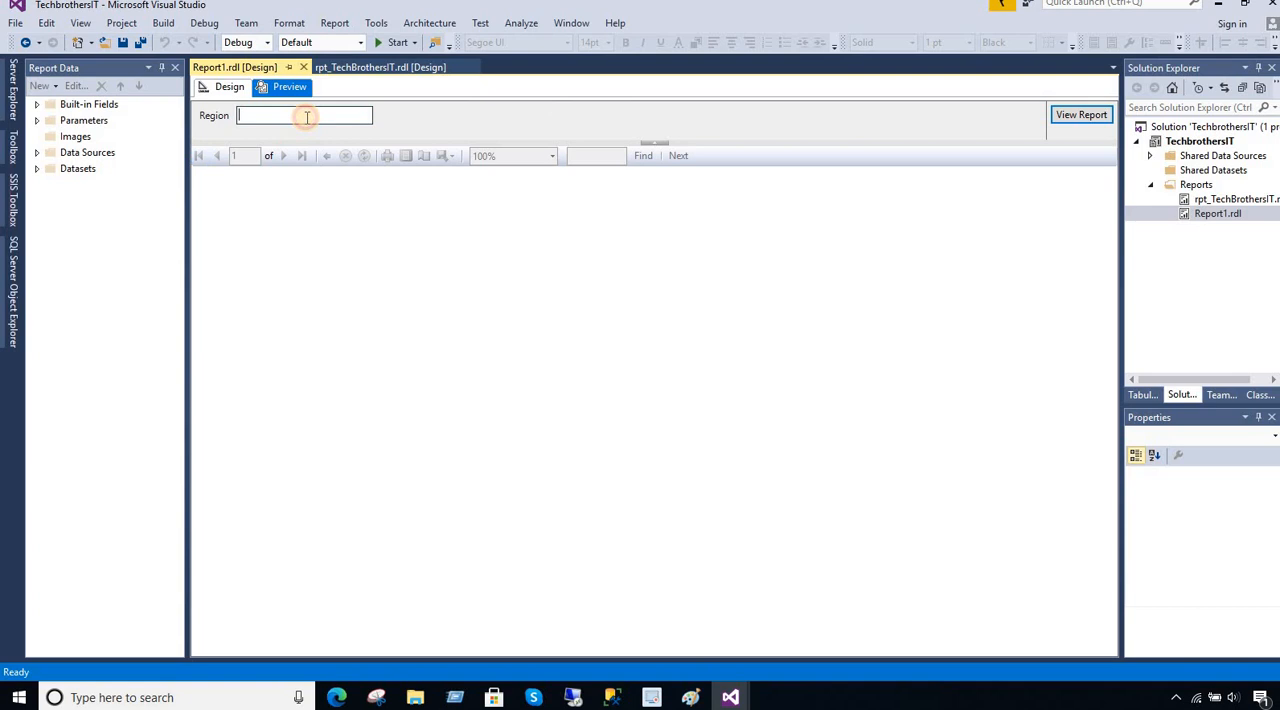
text(USA)
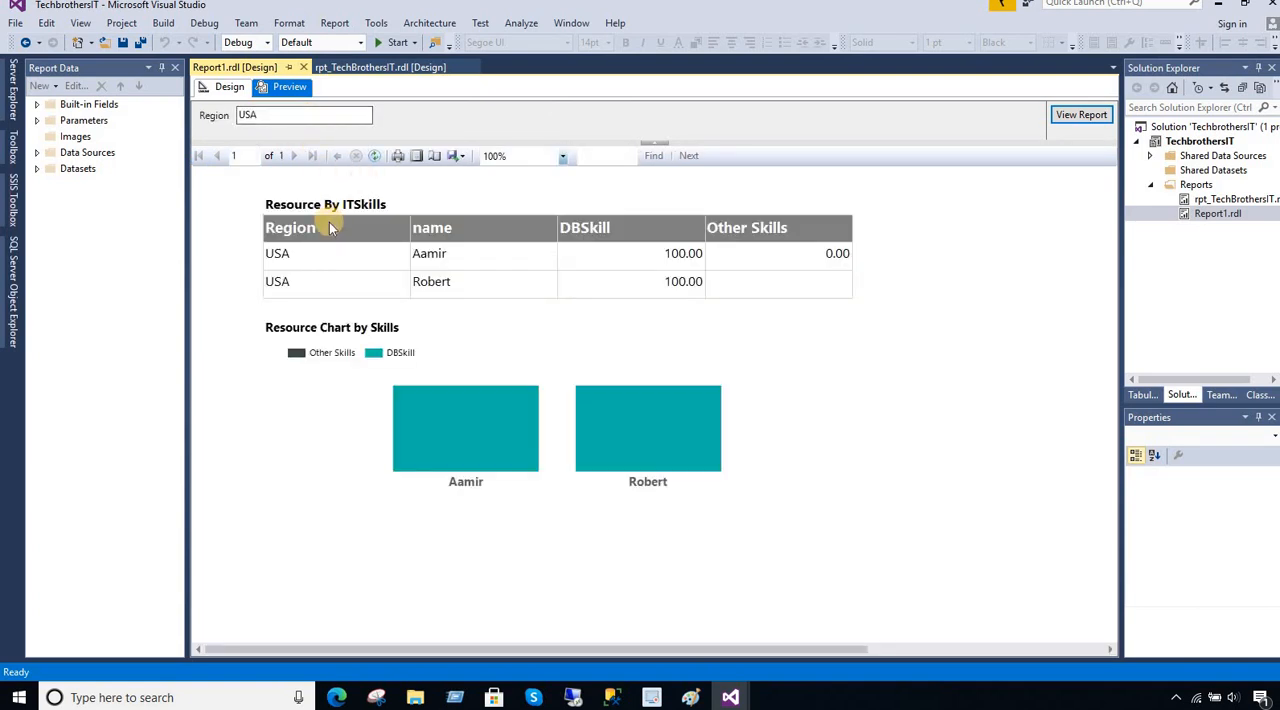
click(290, 228)
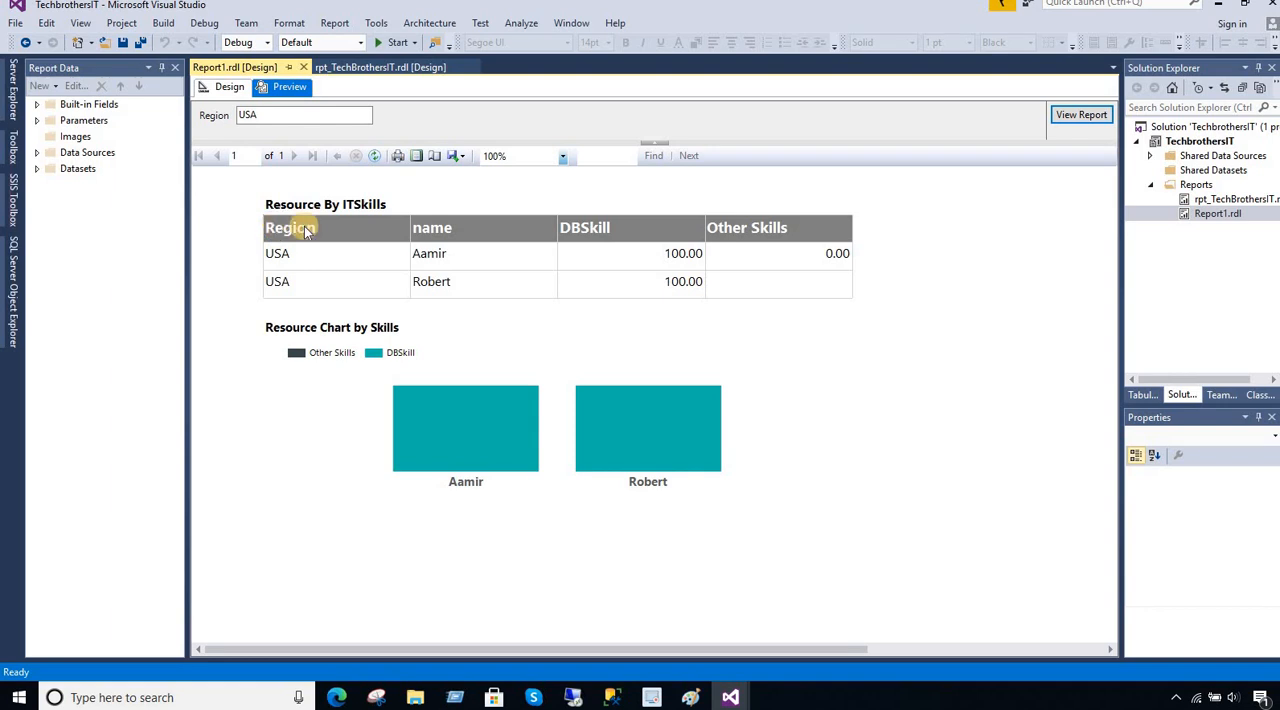
mouse_move(336, 280)
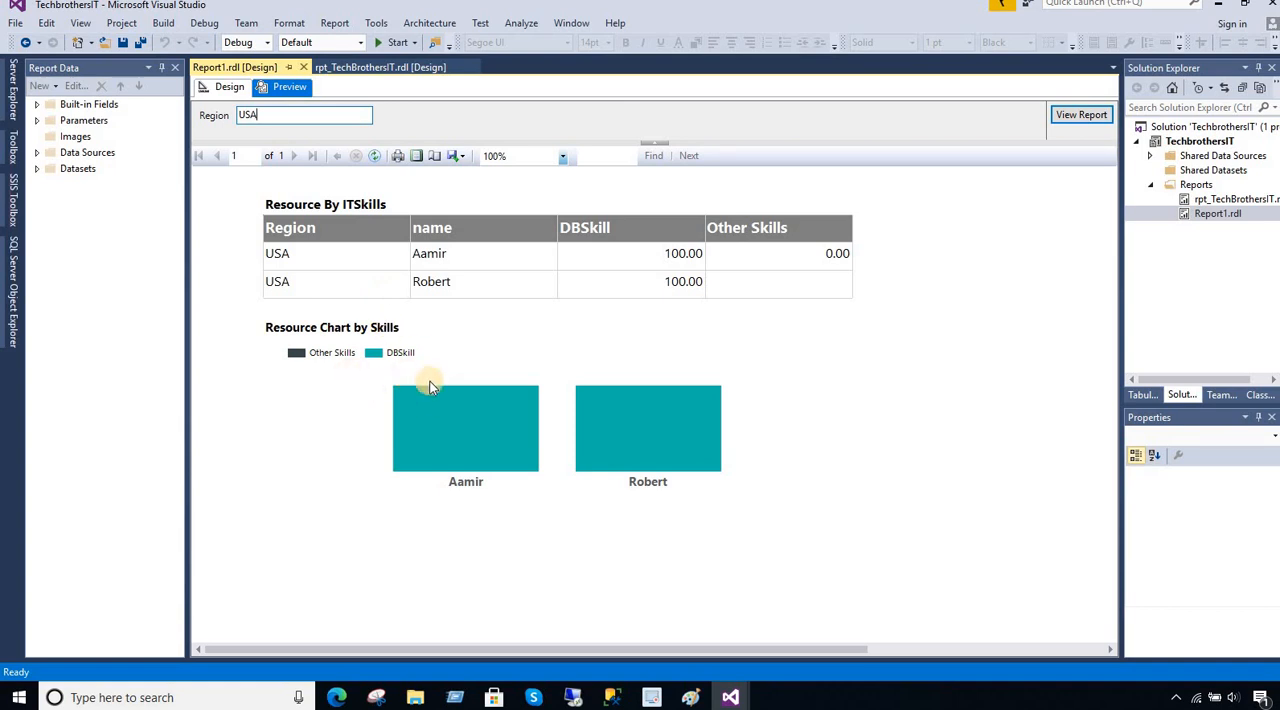
mouse_move(438, 358)
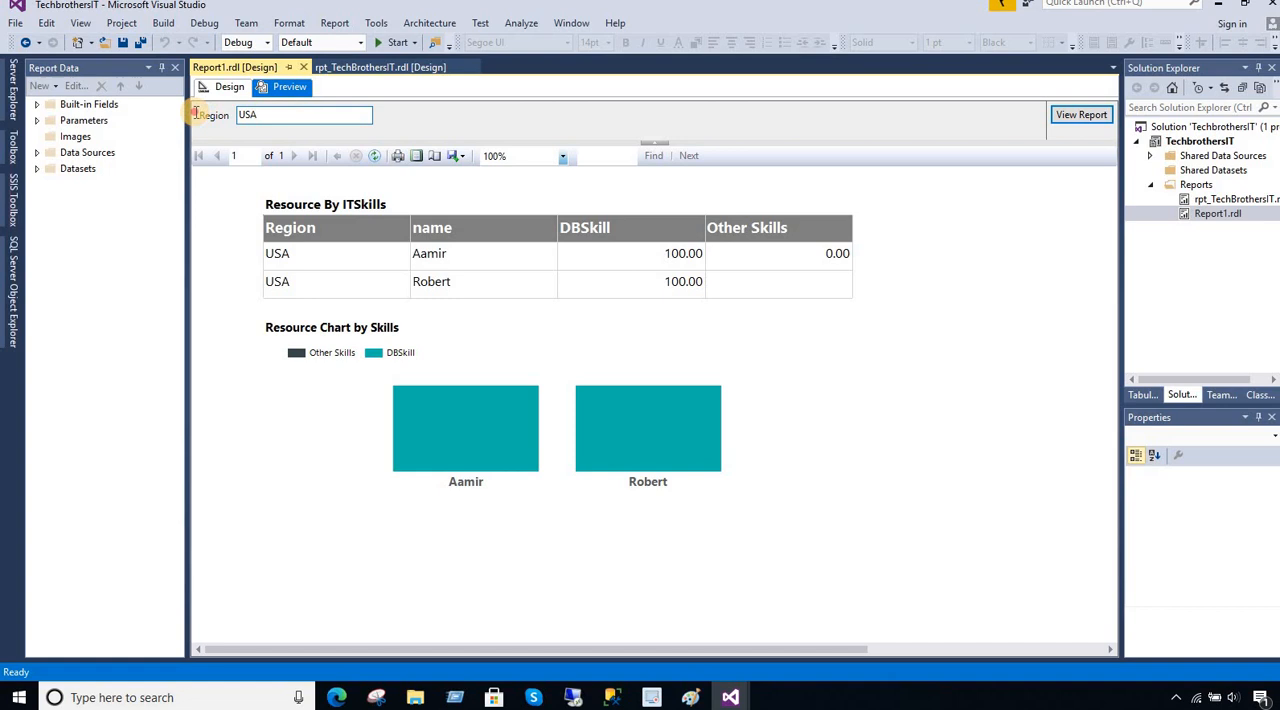
- Rerun the preview for Pakistan, then India, which returns no rows
text(Pakistan)
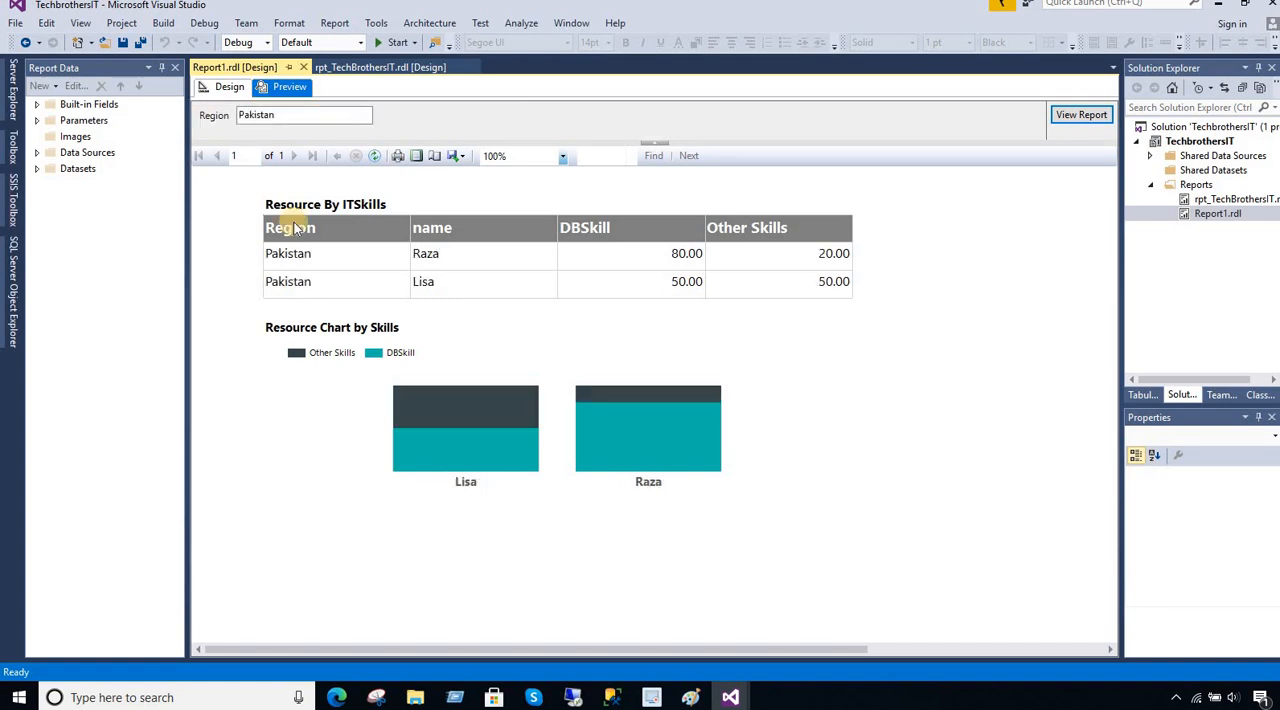
click(424, 280)
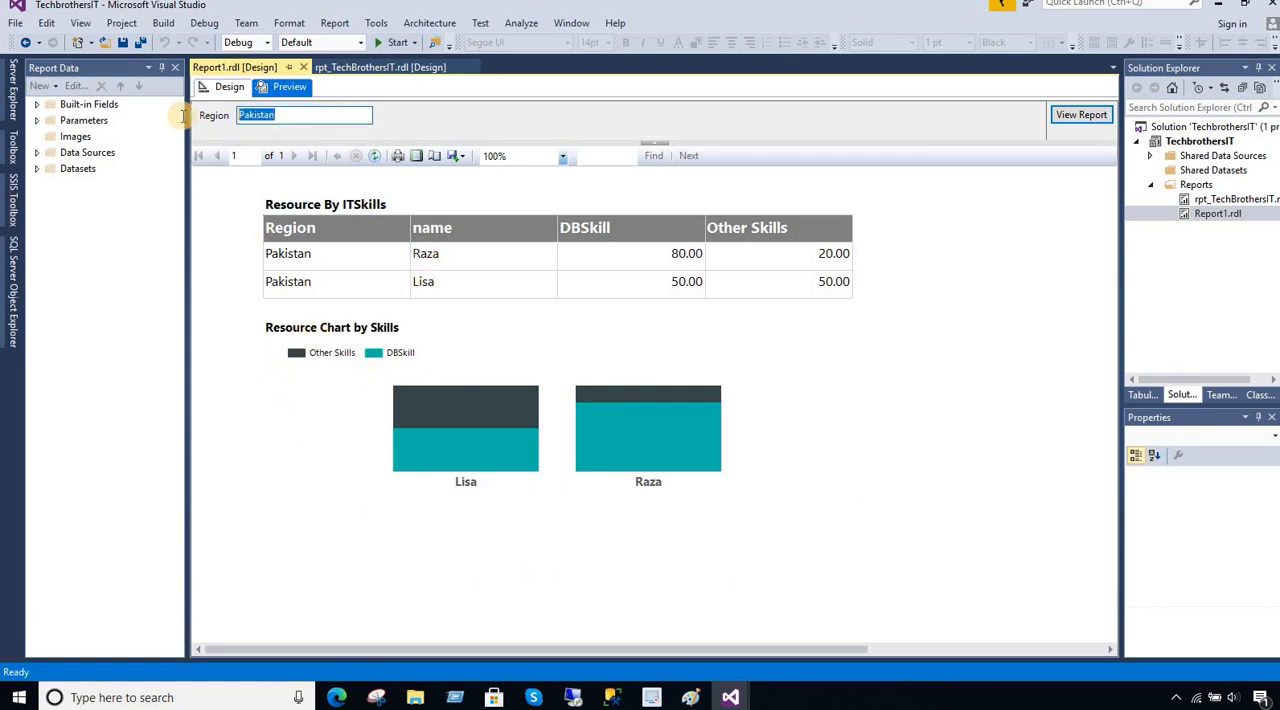
text(India)
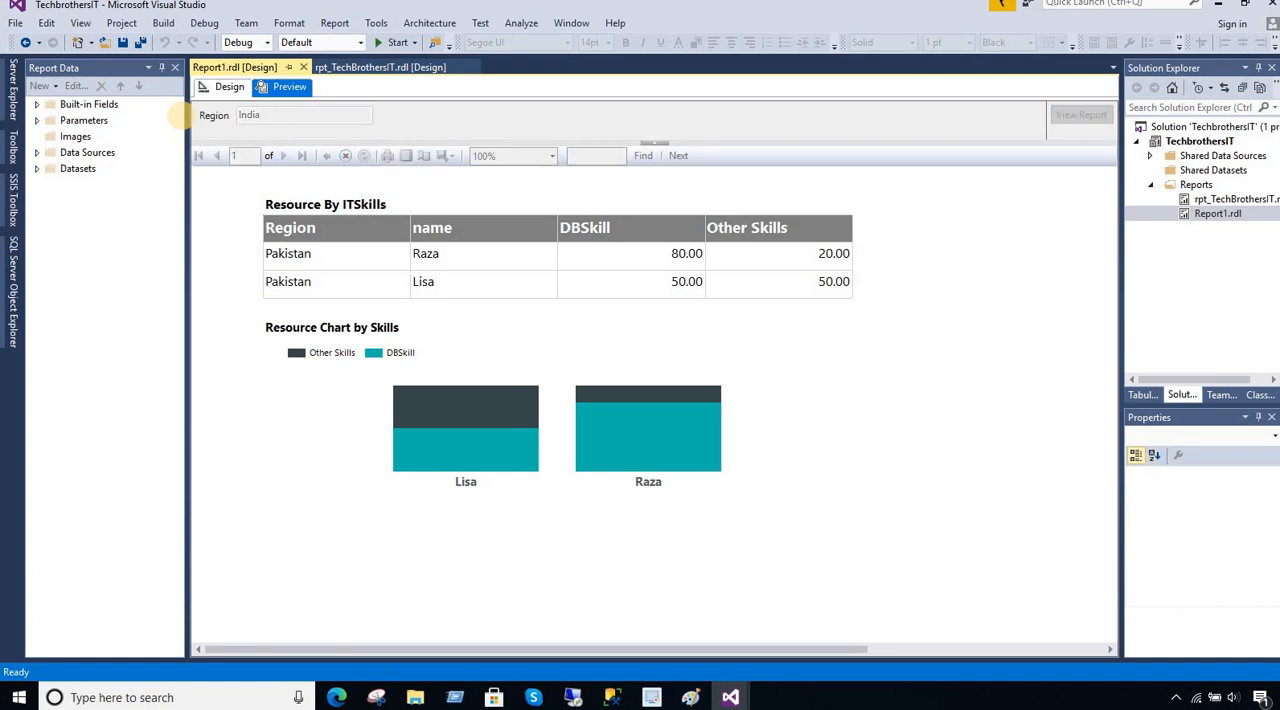
click(1080, 114)
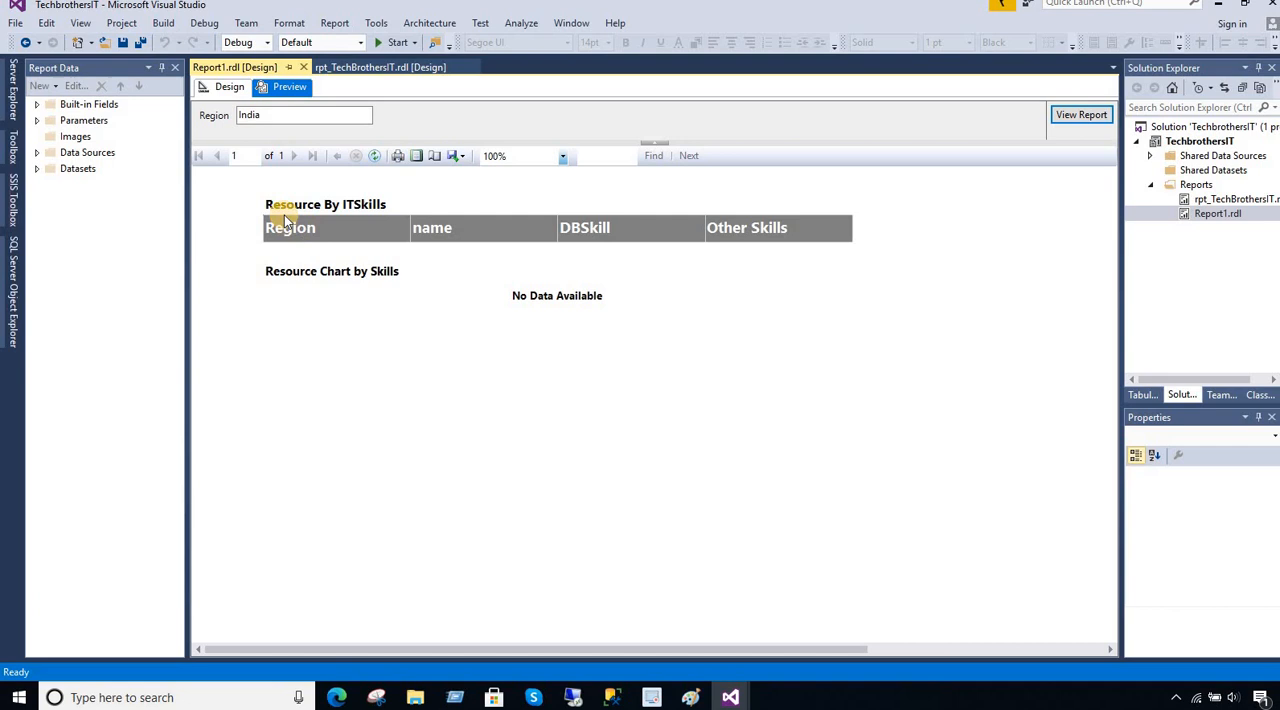
mouse_move(432, 228)
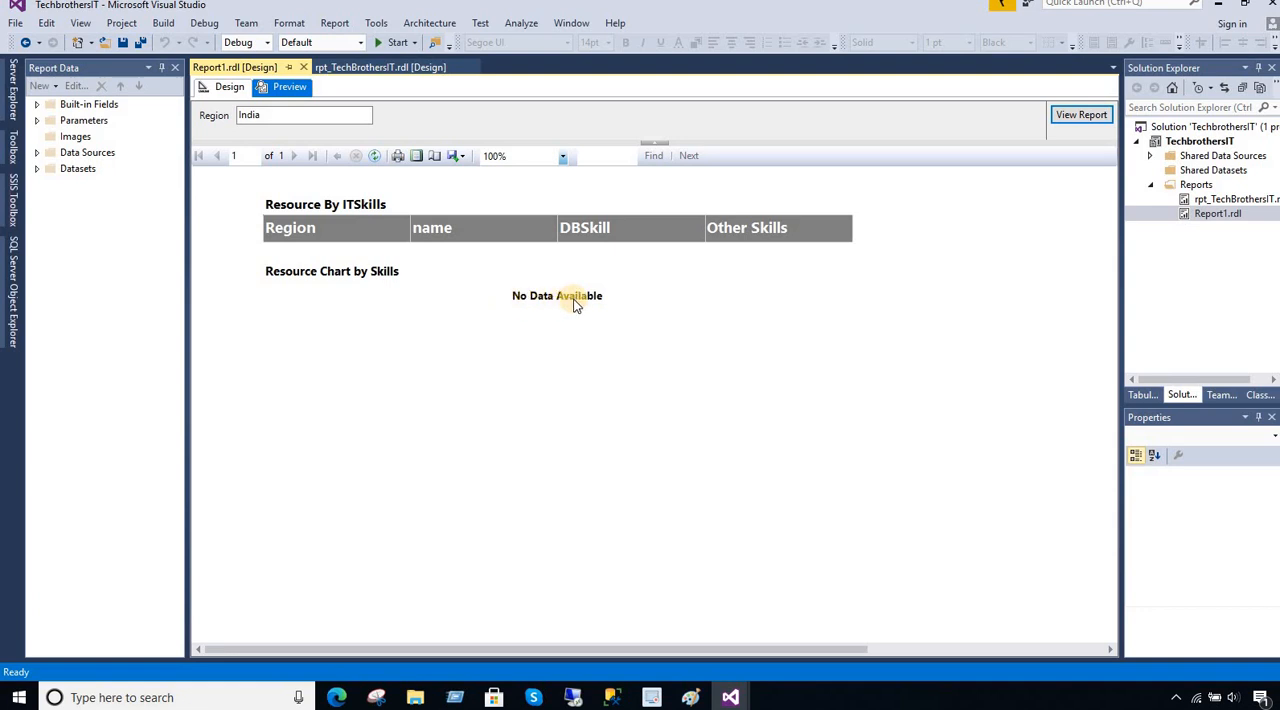
mouse_move(478, 292)
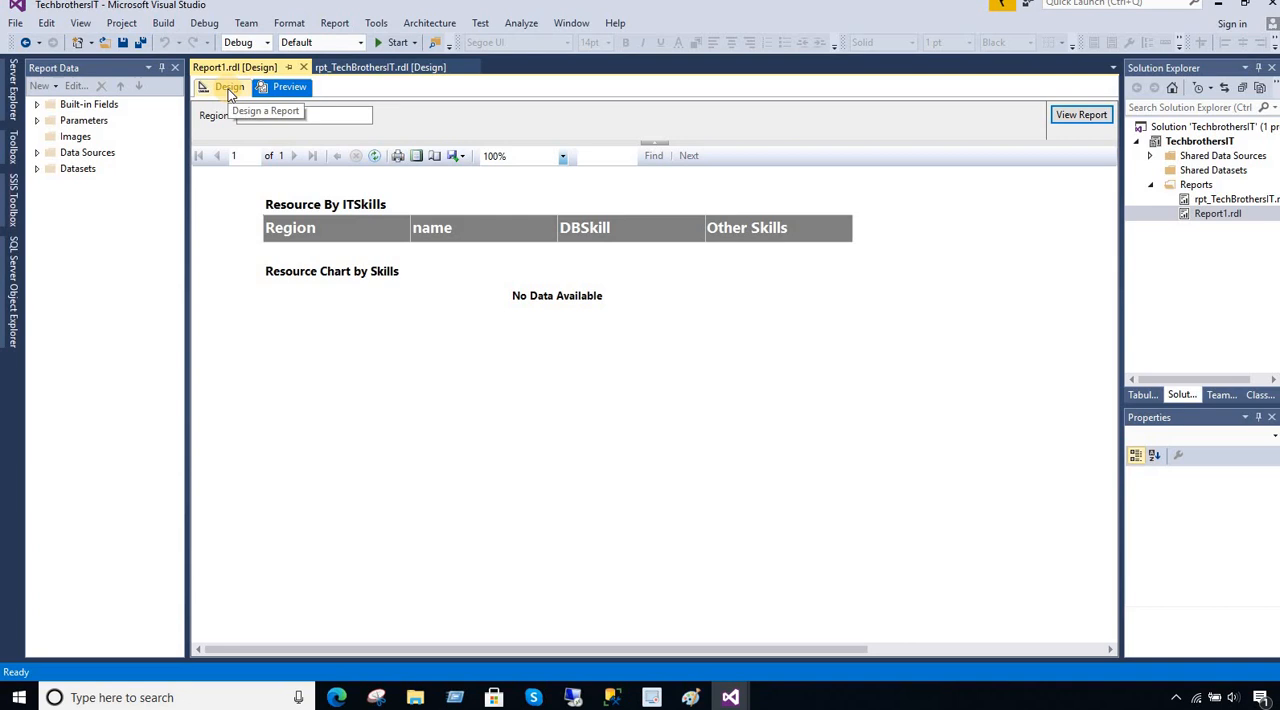
- Return to Design view and bring up the resource table's Tablix Properties
click(228, 88)
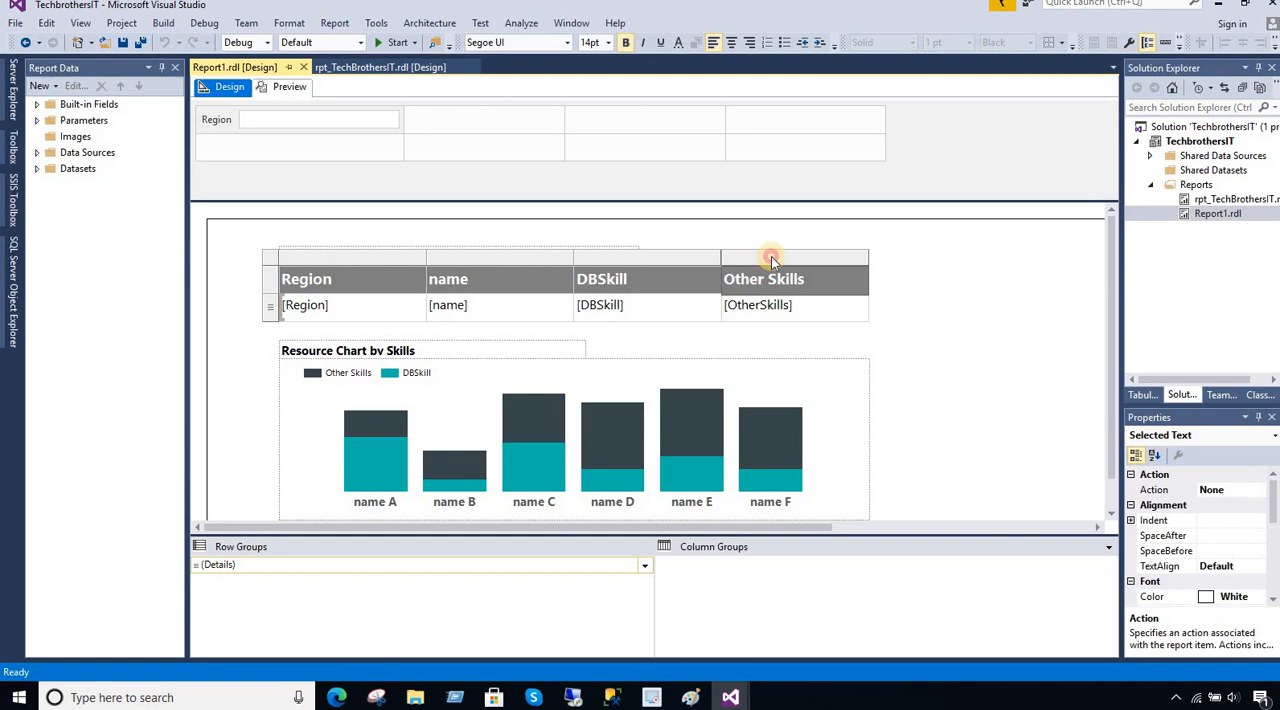
right_click(770, 260)
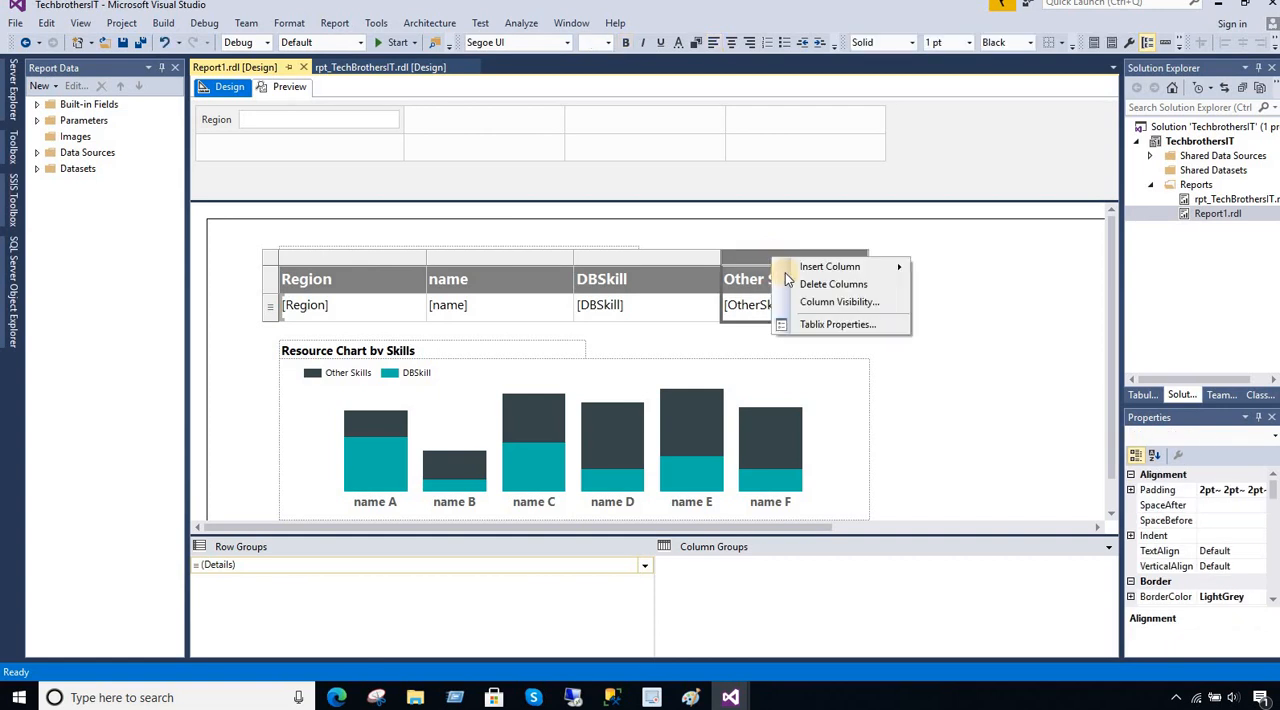
click(836, 324)
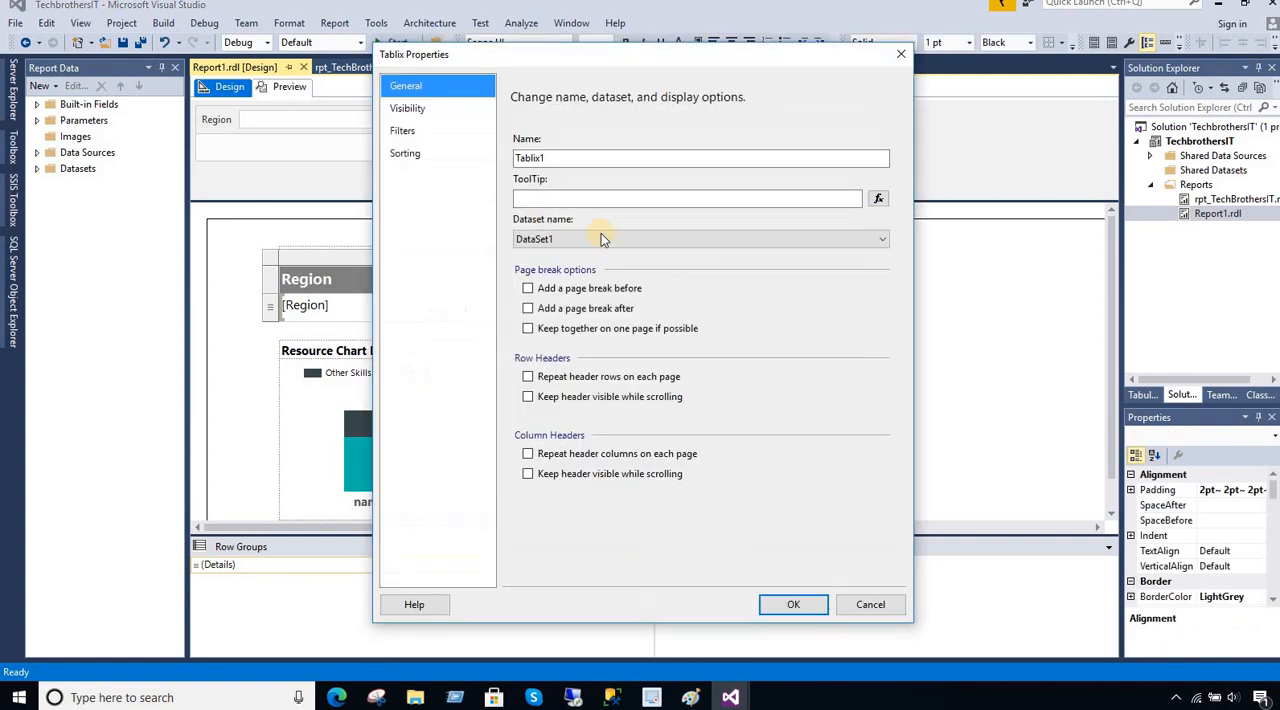
- Set the table's Visibility to show or hide based on an expression
click(408, 108)
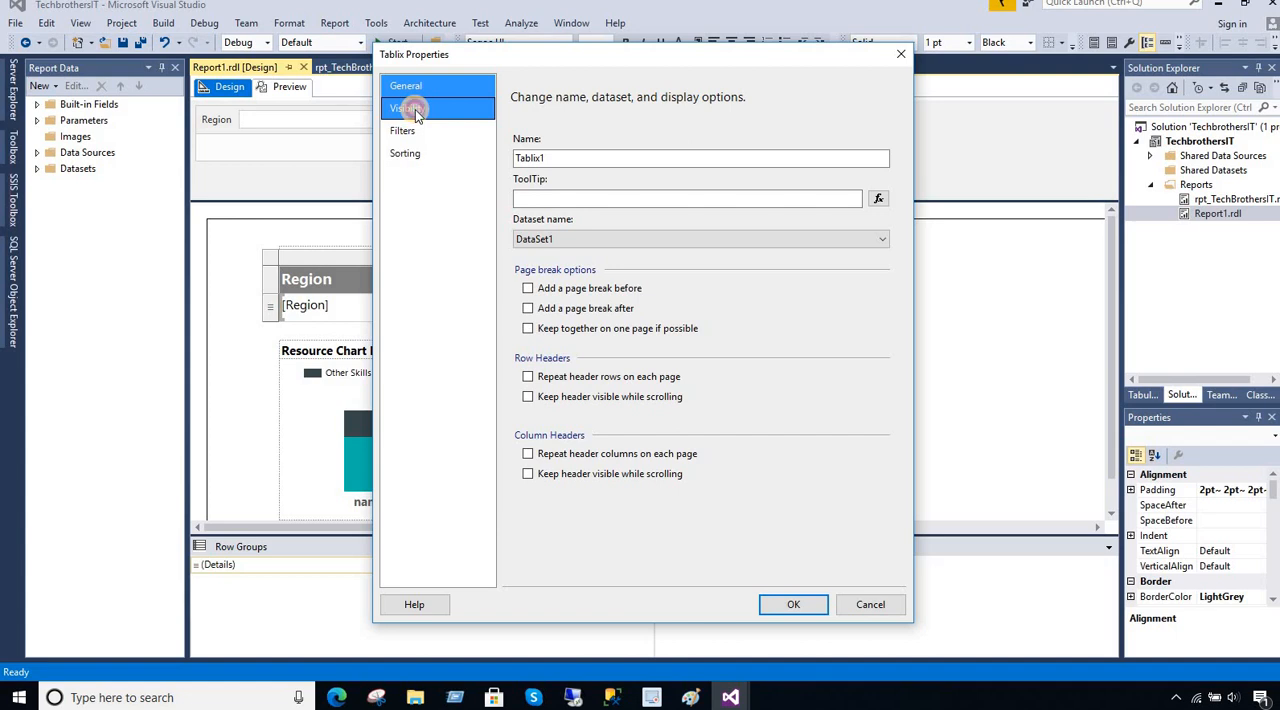
click(408, 108)
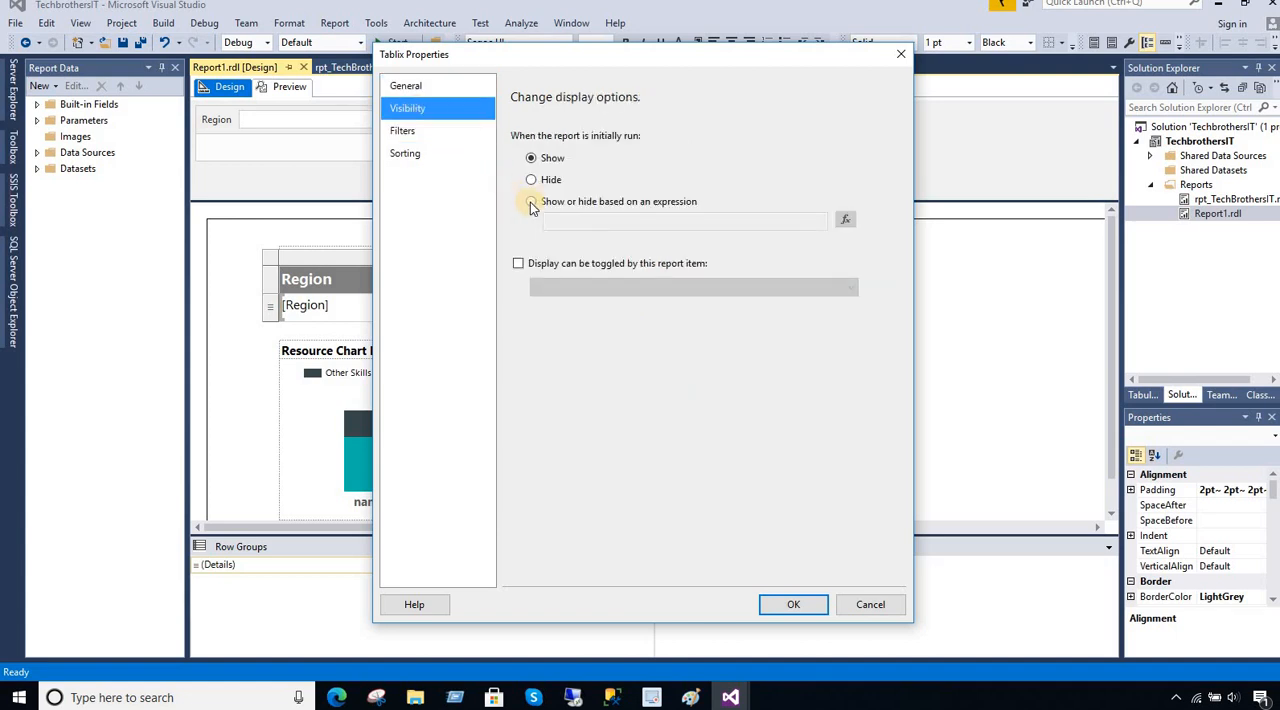
click(532, 200)
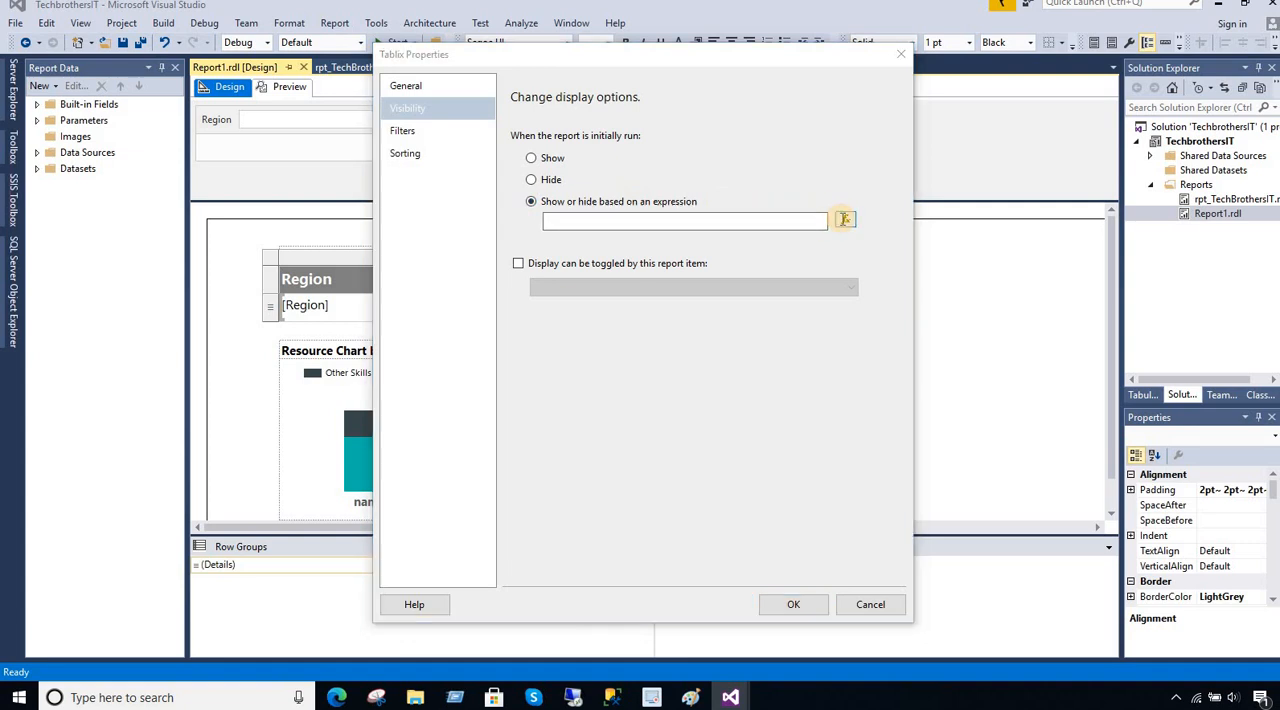
- Build the Hidden expression around Fields!name.Value: IIF(First(...) is nothing
click(844, 218)
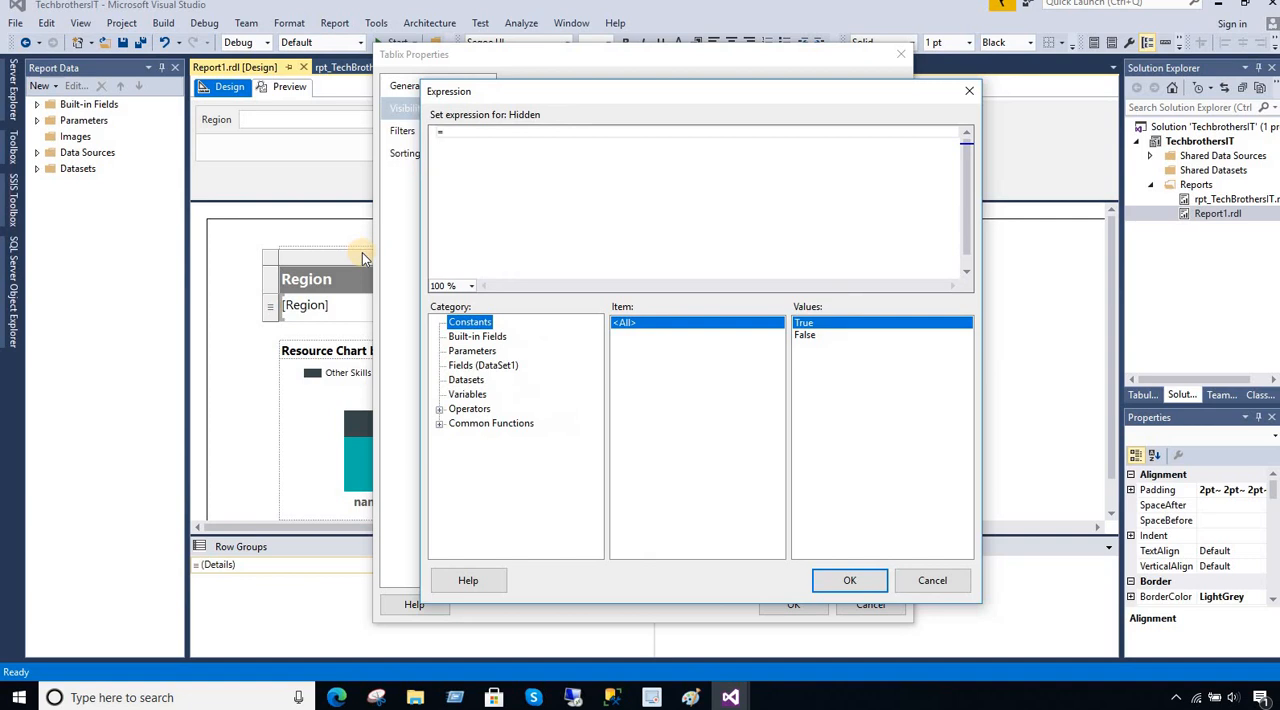
mouse_move(484, 260)
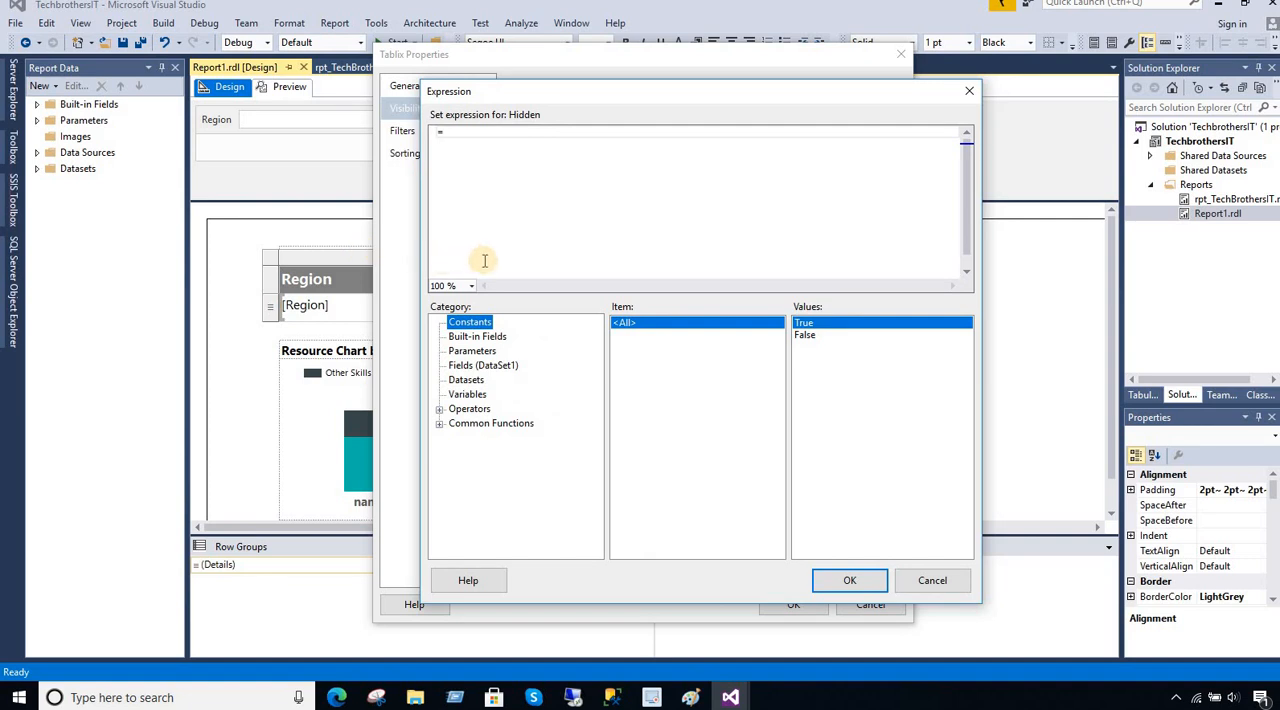
click(484, 364)
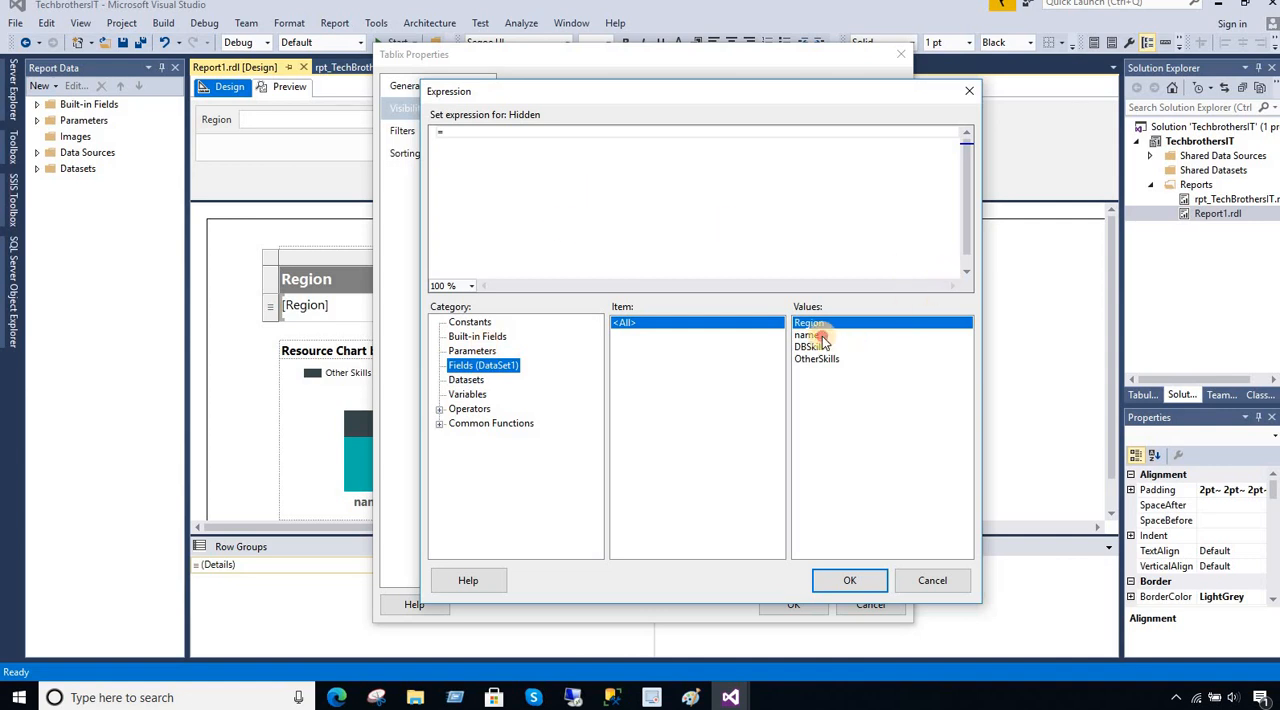
click(808, 336)
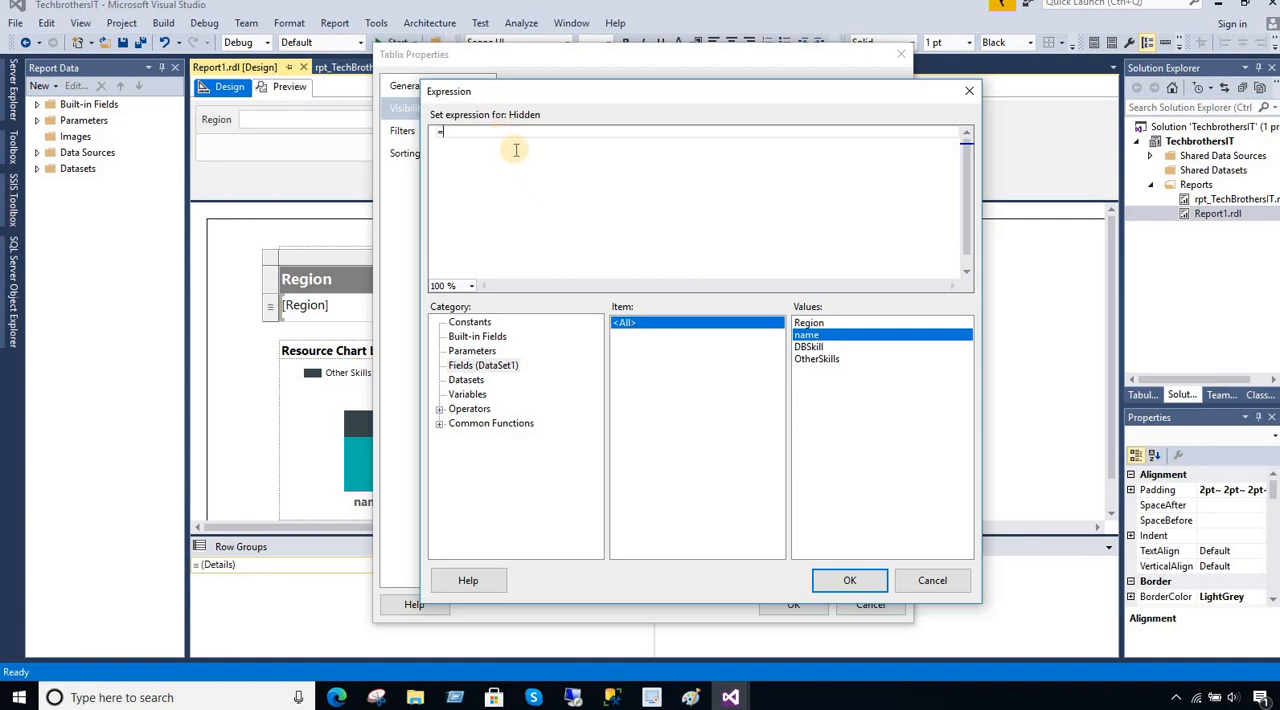
text(IIF()
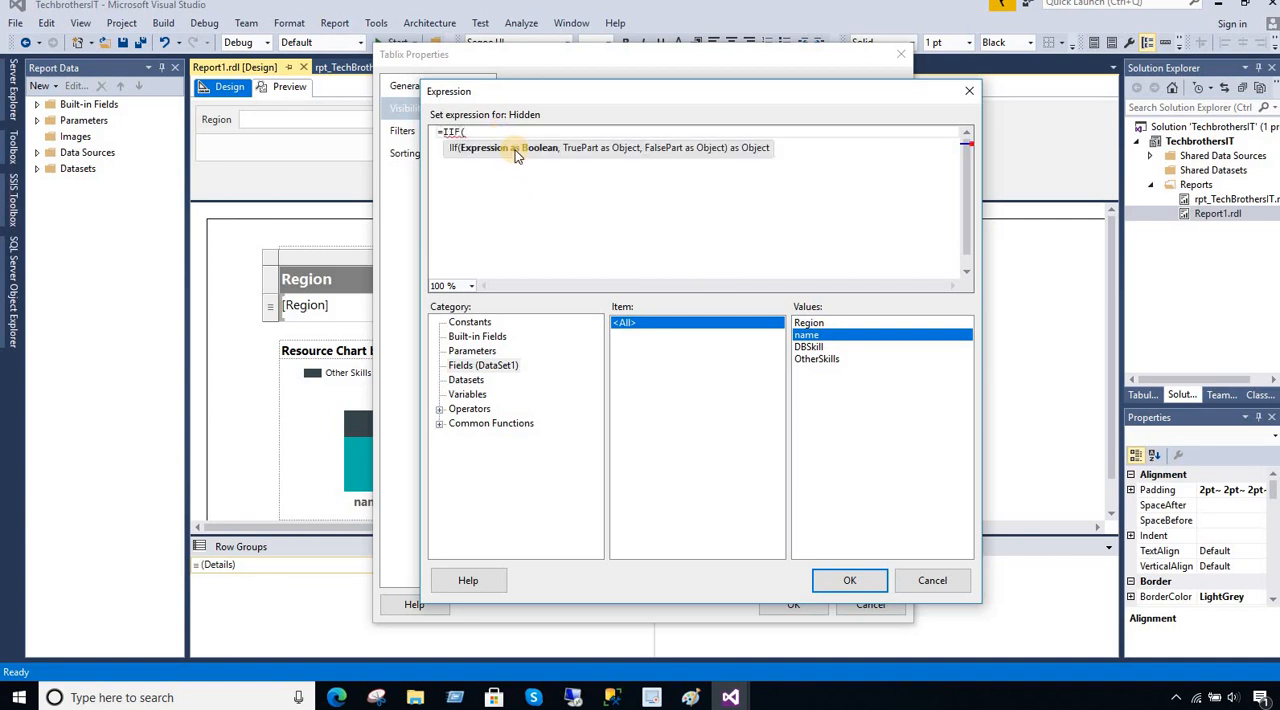
text(First)
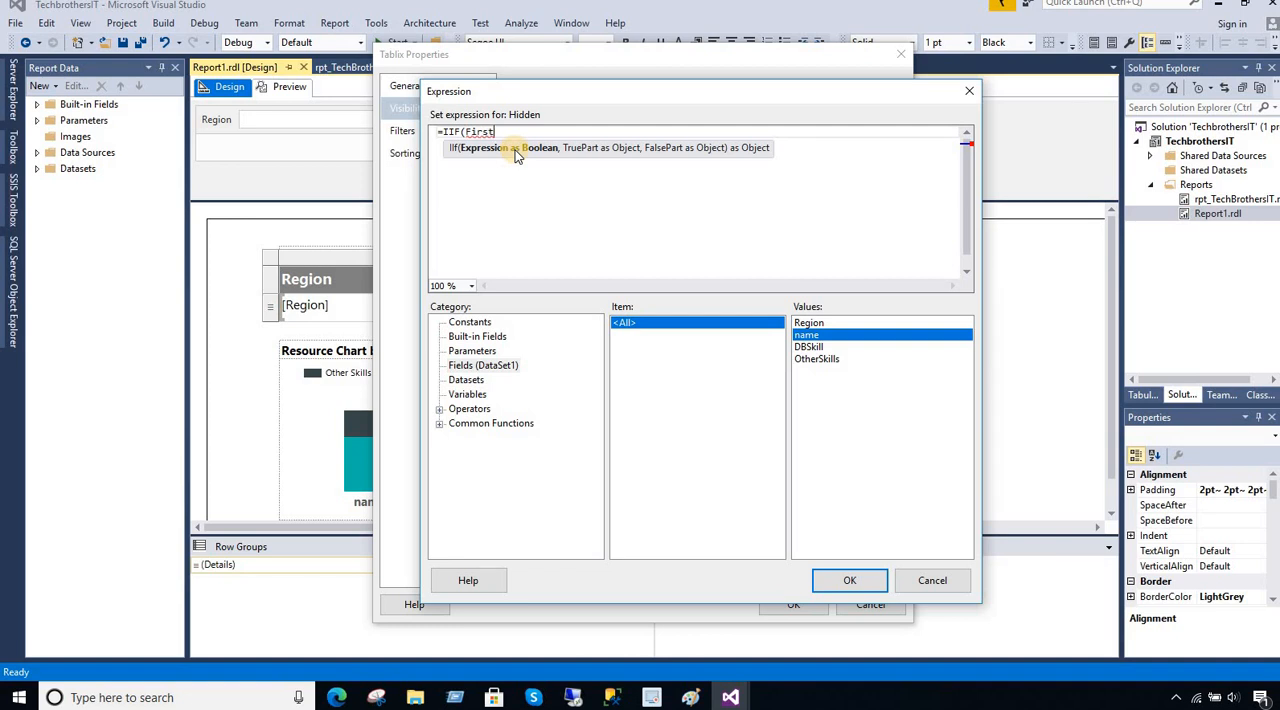
text((Fields!name.Value)
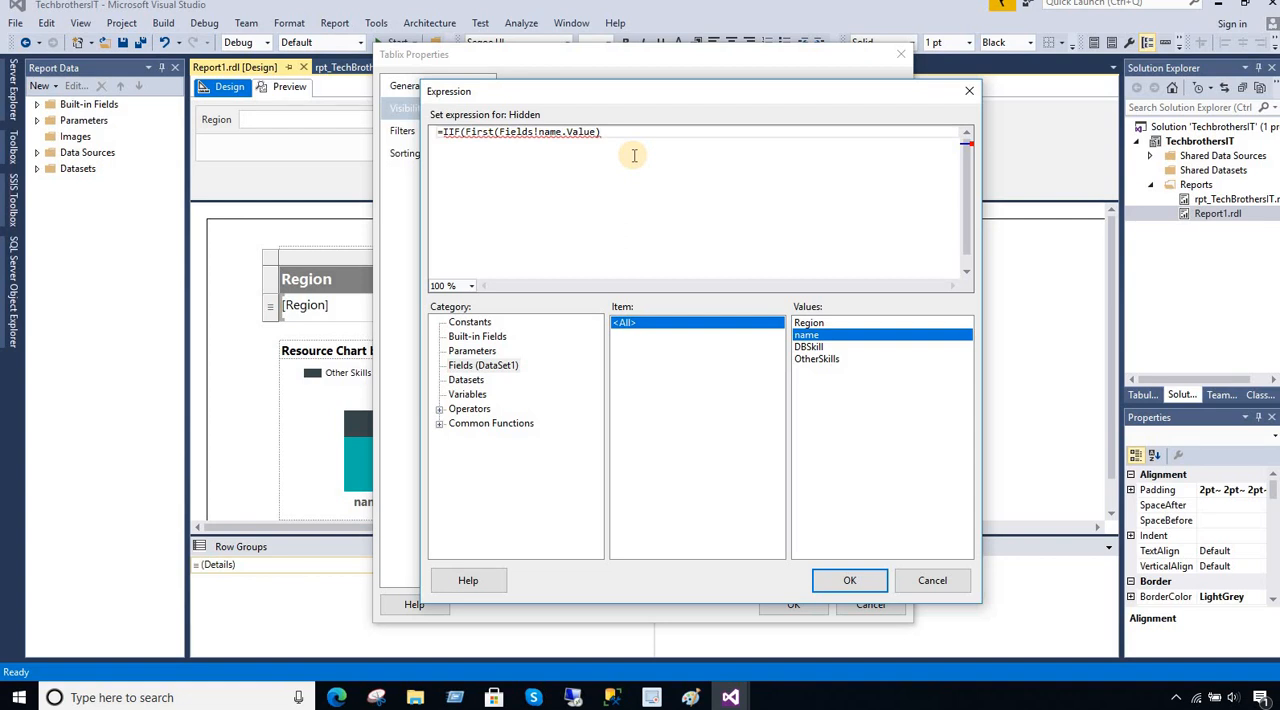
text(is nothing)
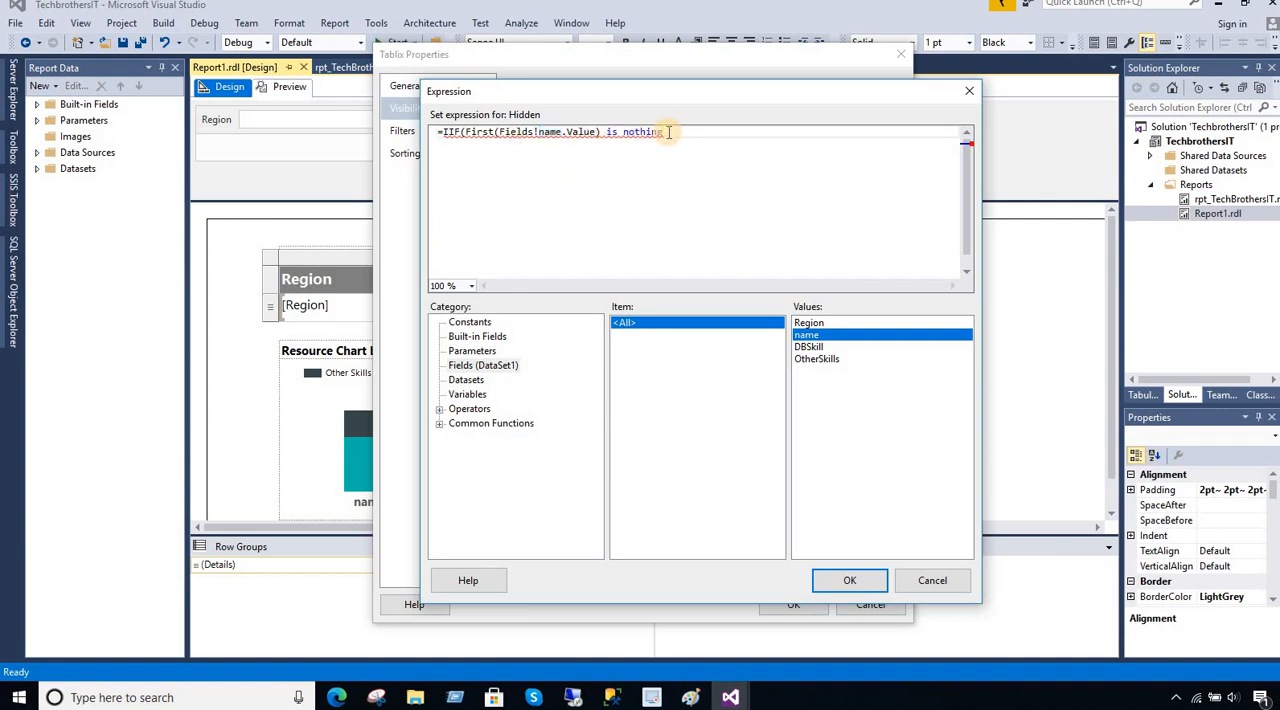
- Complete it as =IIF(First(Fields!name.Value) is nothing,true,false) and confirm
text(,true,)
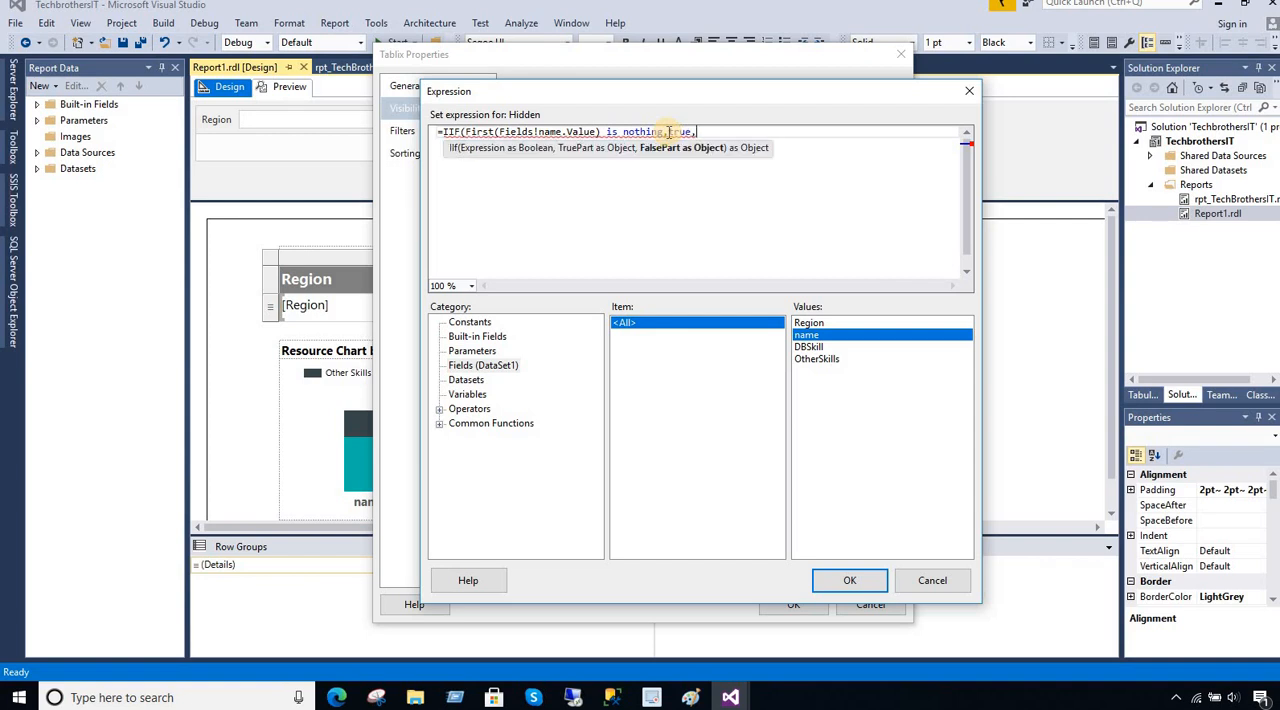
text(false)
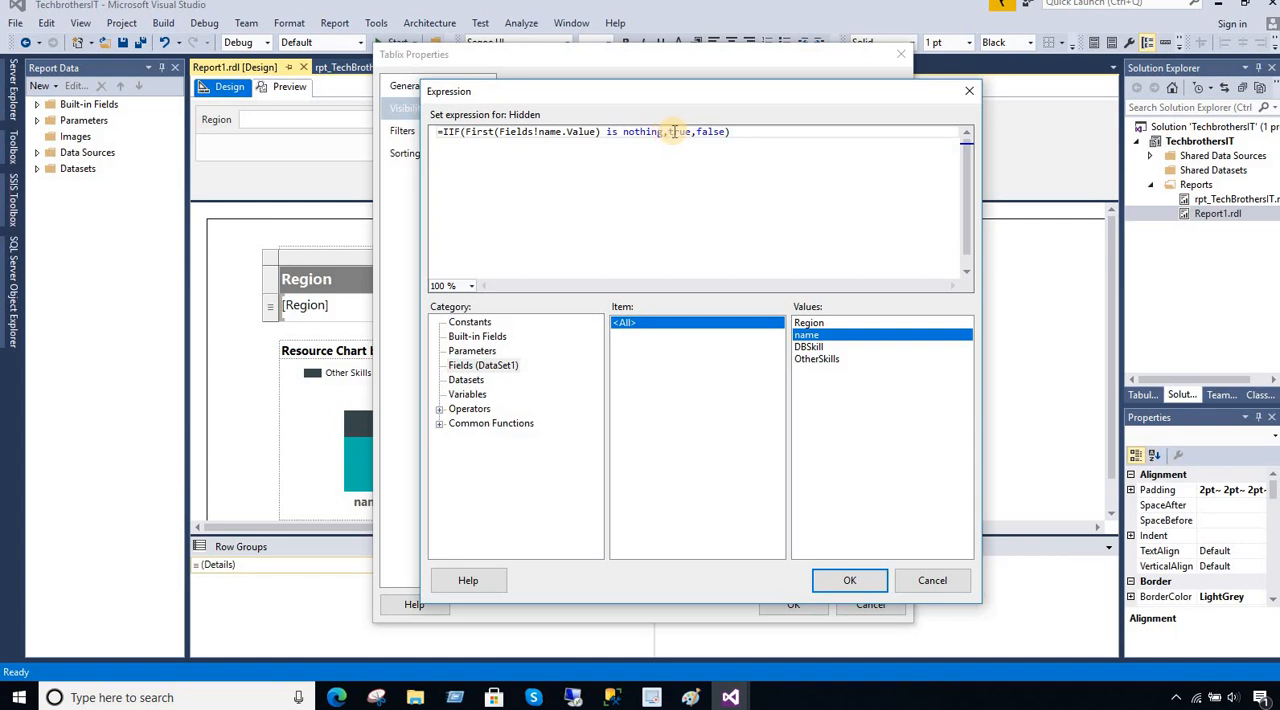
click(732, 132)
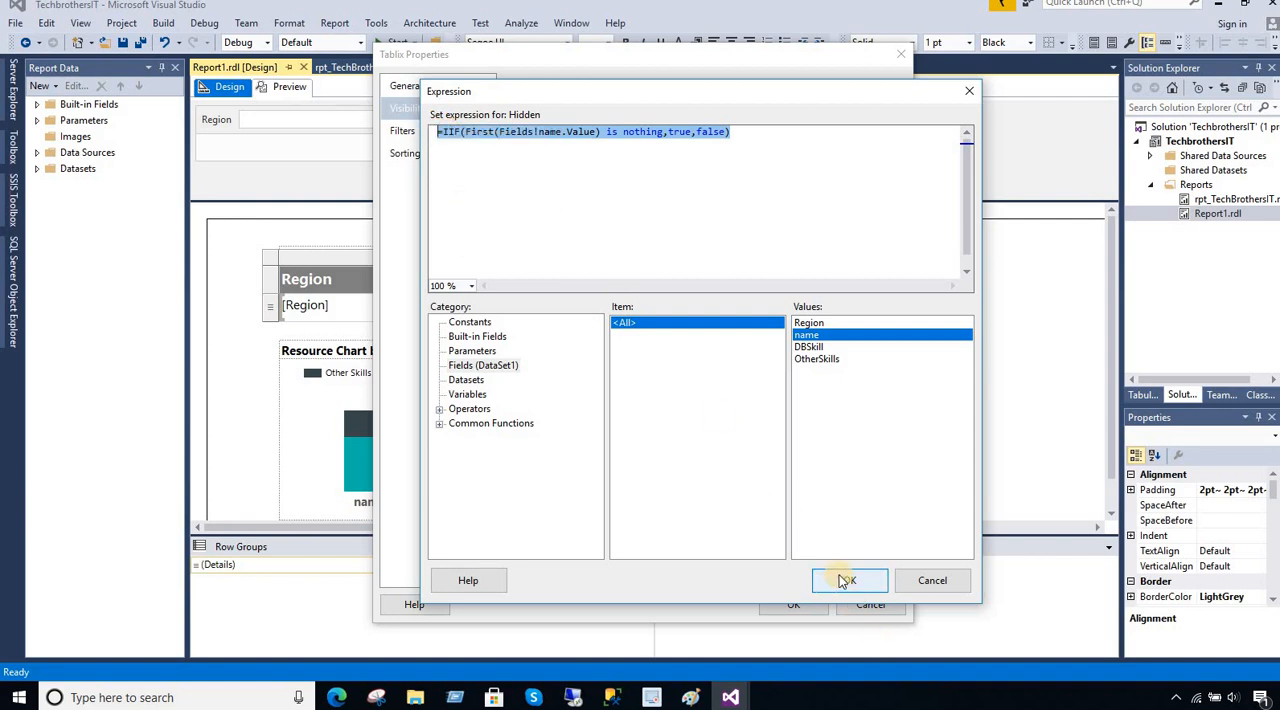
click(848, 580)
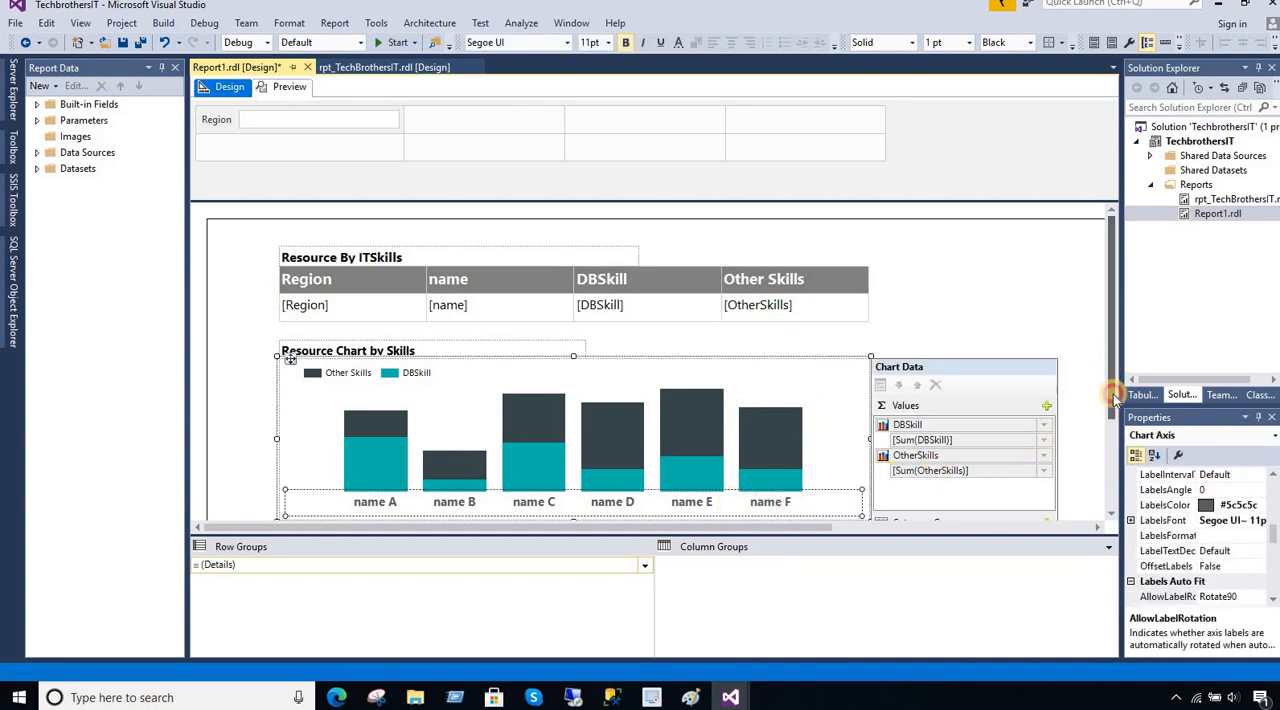
- Bring up the skills chart's properties and make its visibility expression-based
scroll(down, 3)
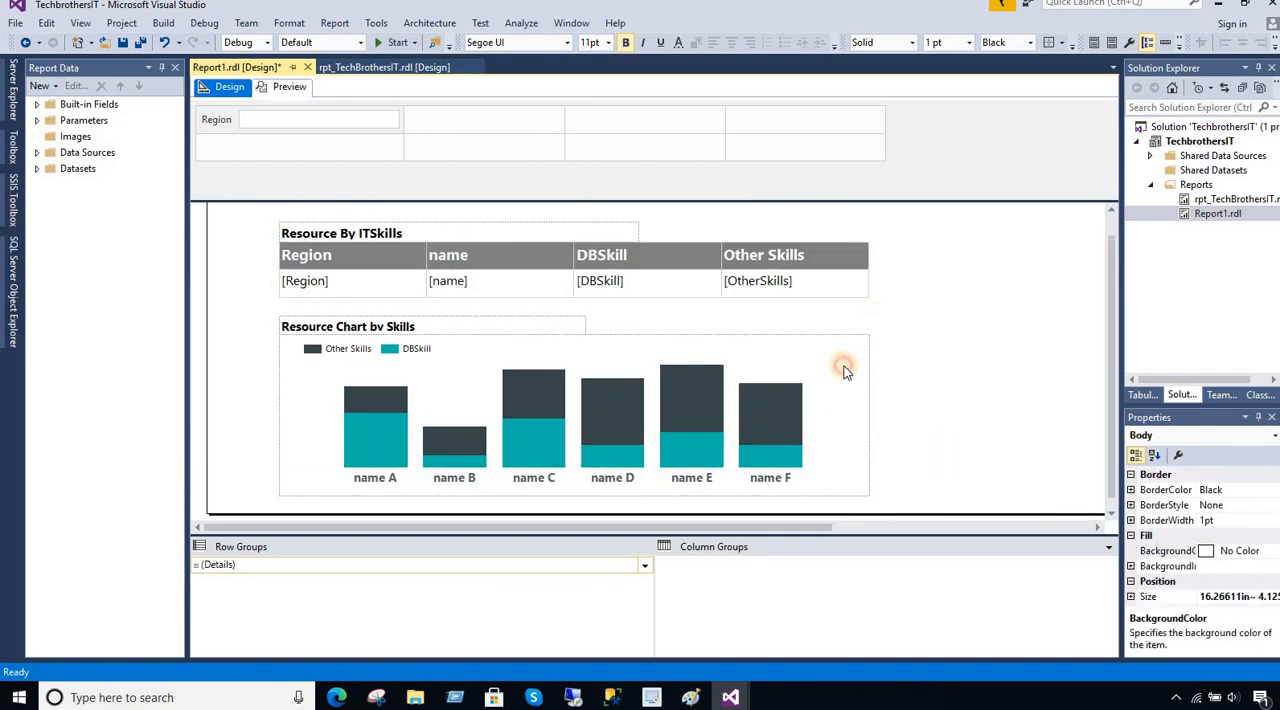
click(844, 366)
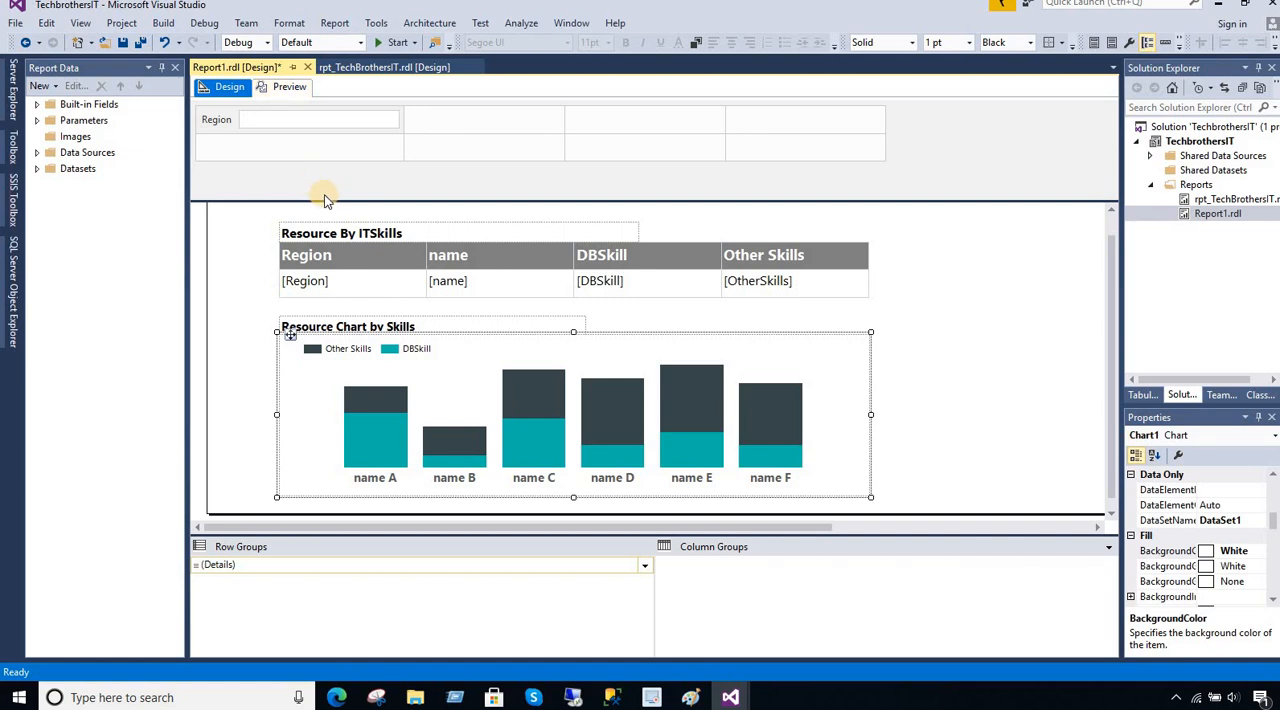
mouse_move(956, 410)
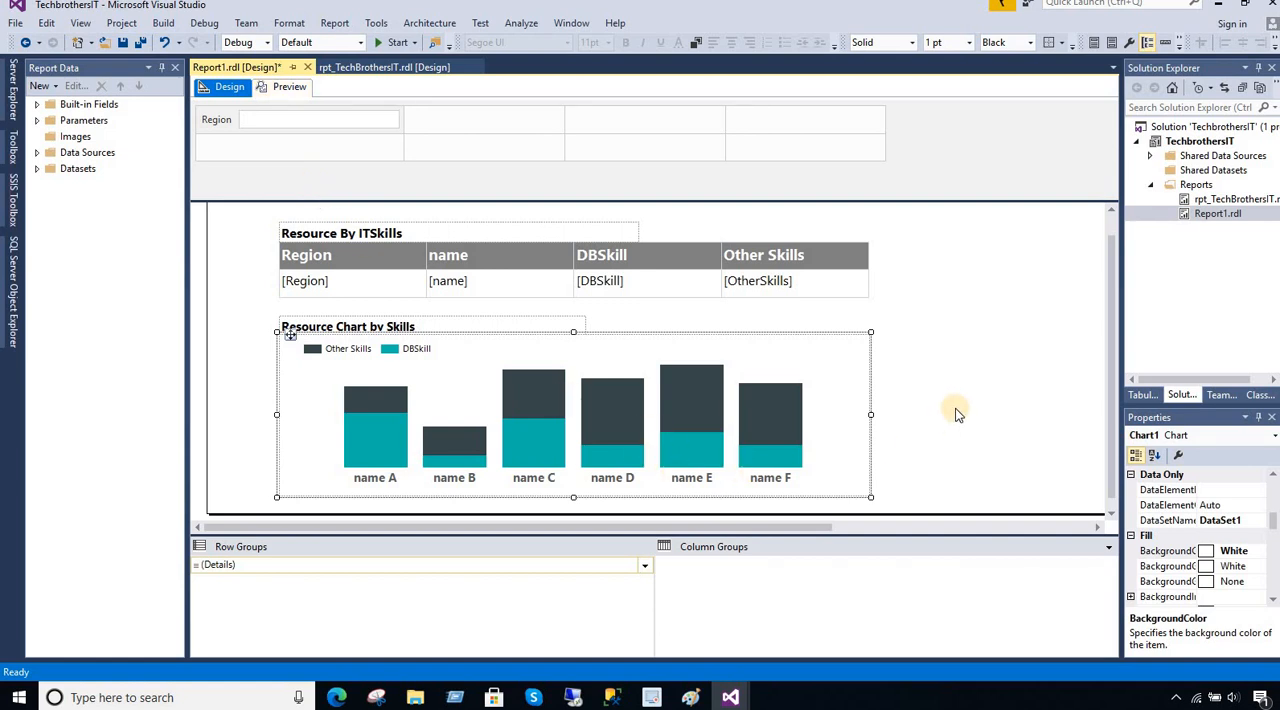
mouse_move(842, 364)
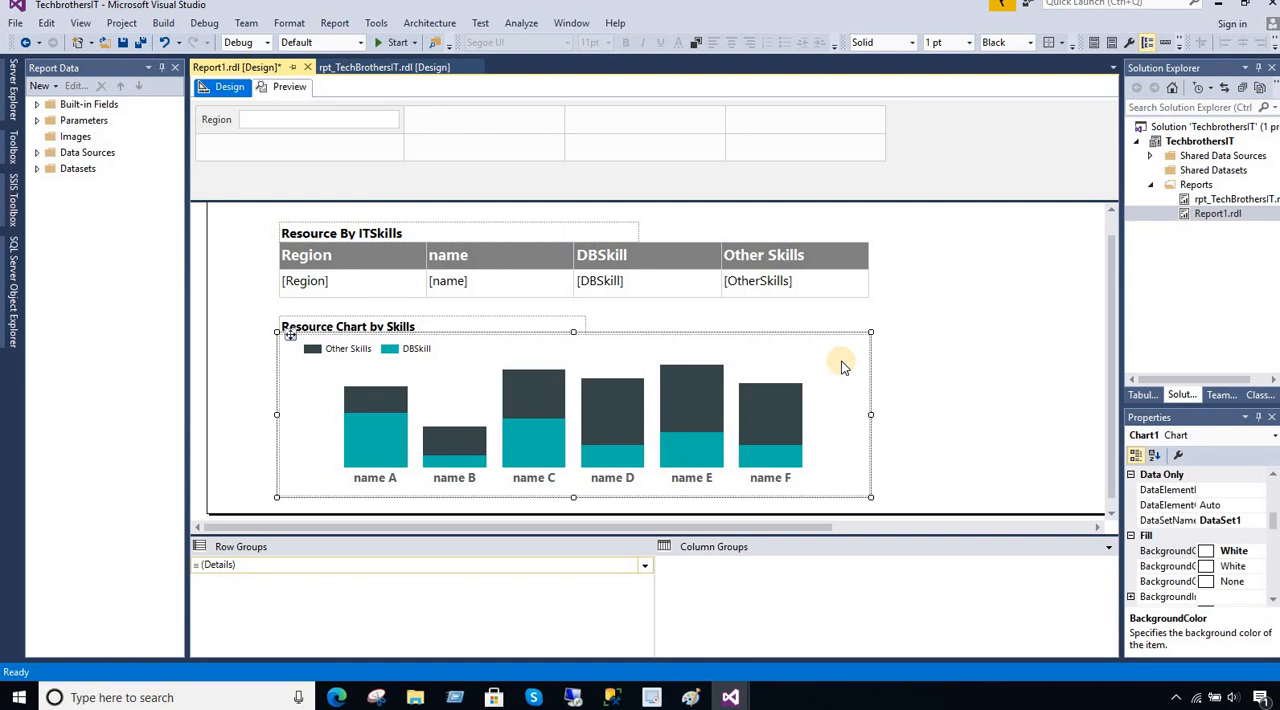
right_click(840, 362)
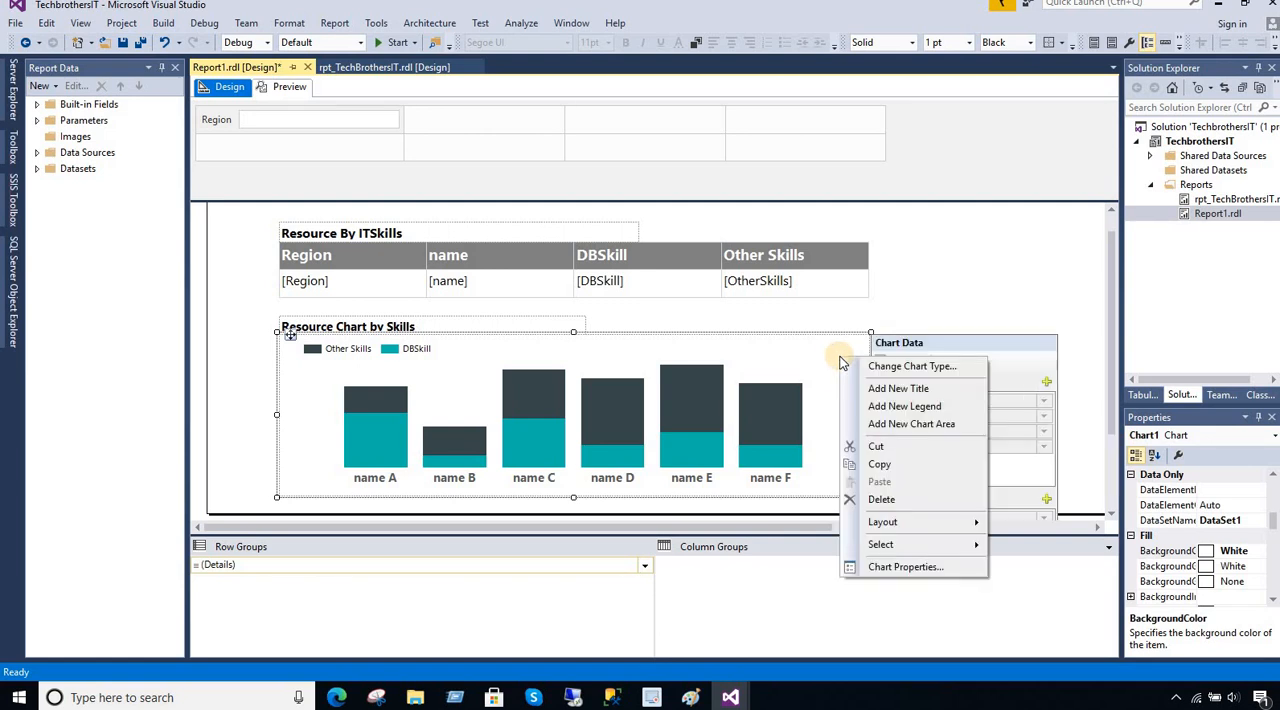
click(904, 566)
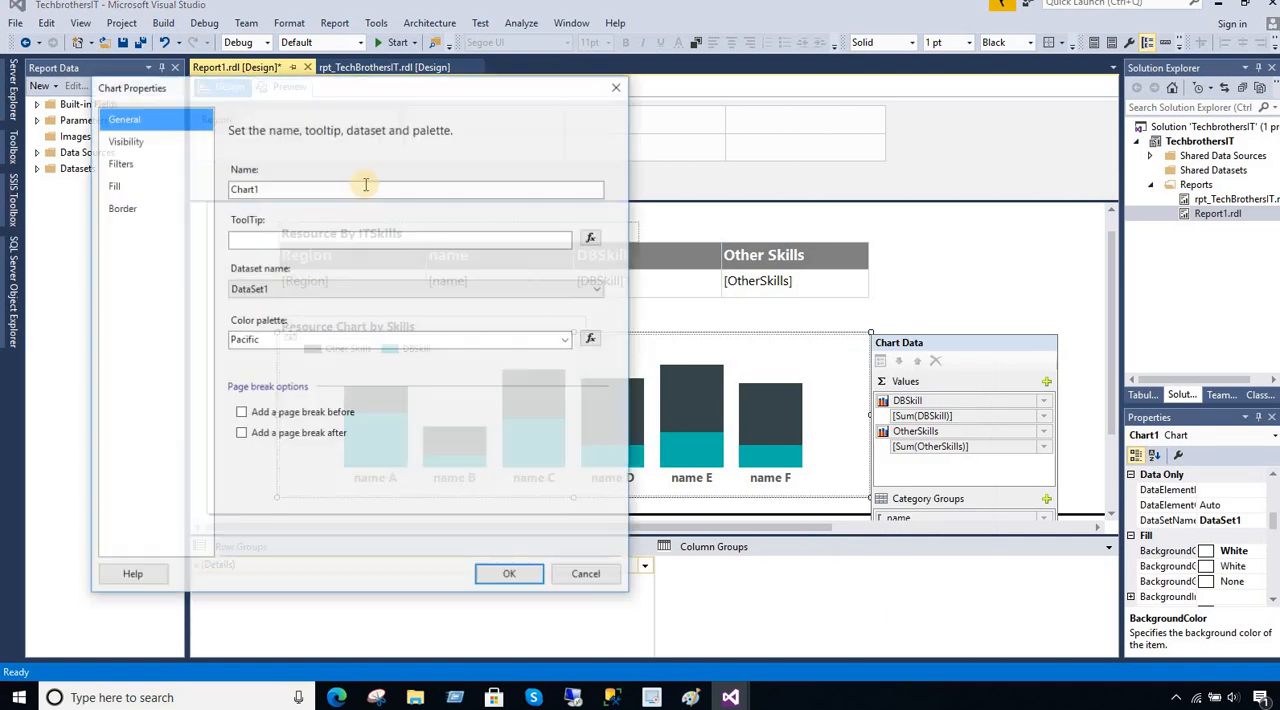
click(124, 140)
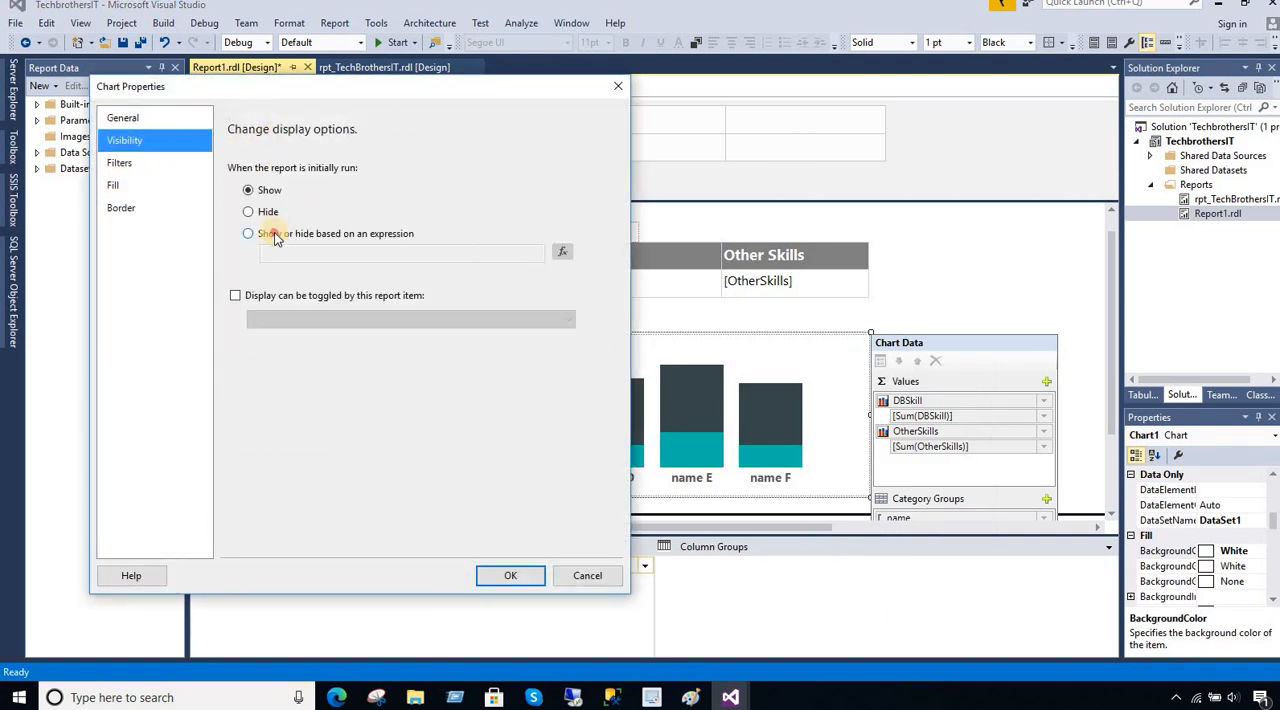
click(562, 250)
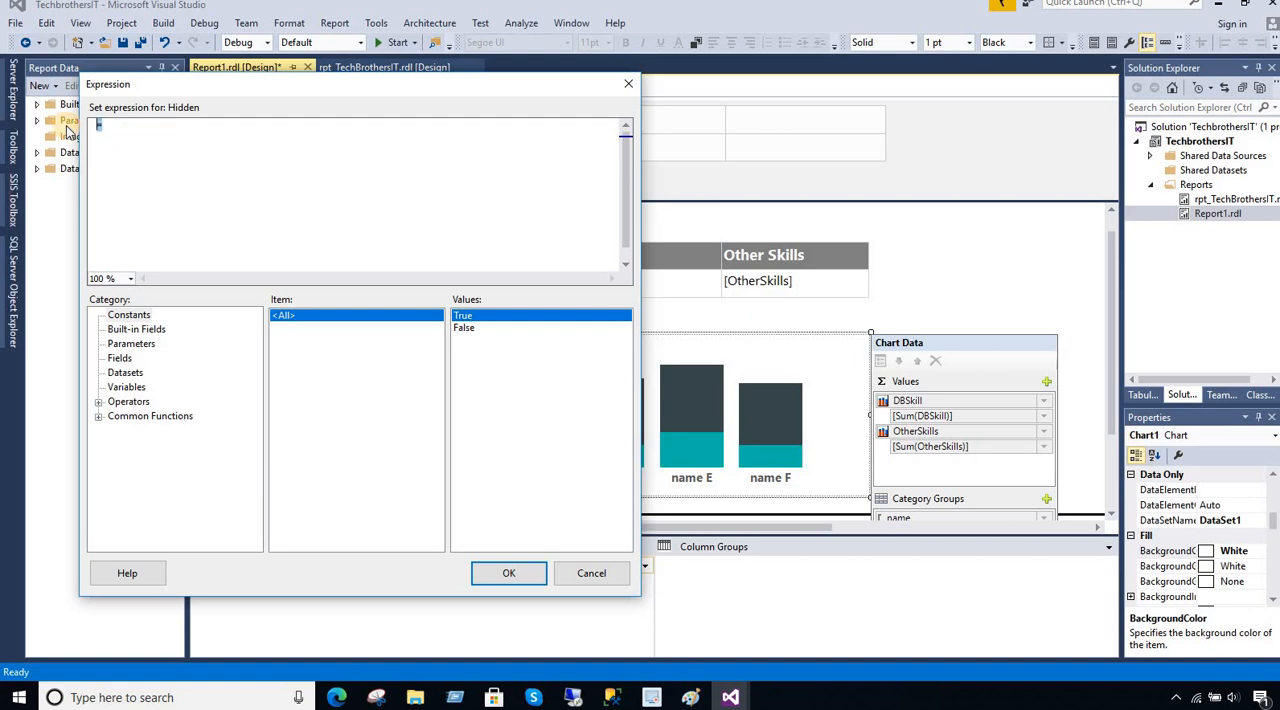
- Set the chart's Hidden expression to =IIF(First(Fields!name.Value) is nothing,true,false) and review it
text(=IIF(First(Fields!name.Value) is nothing,true,false))
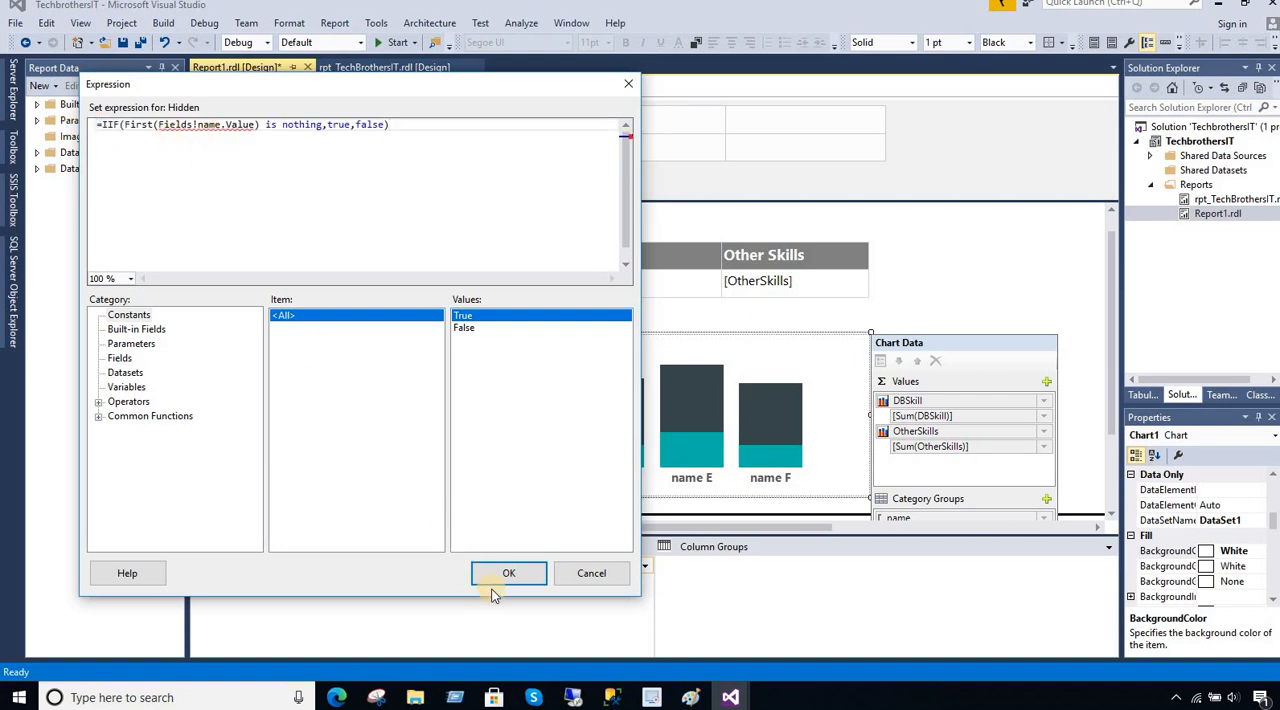
click(508, 572)
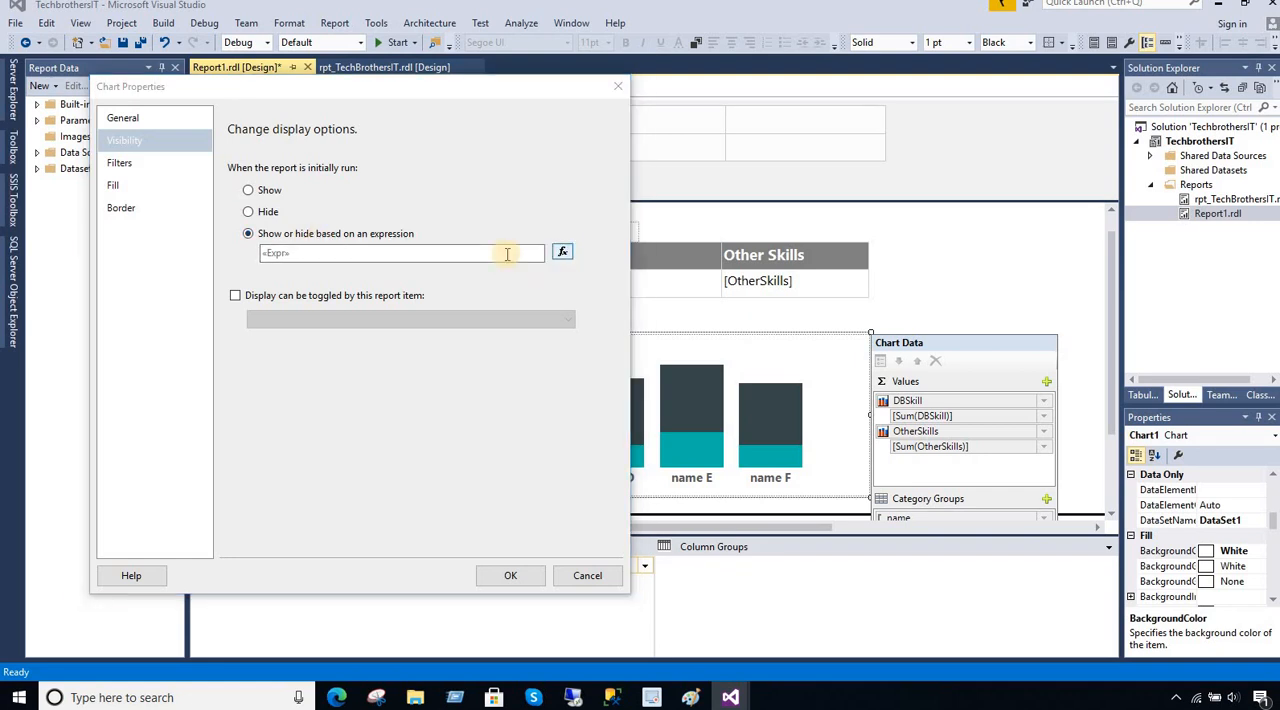
click(562, 250)
text(=IIF(First(Fields!name.Value) is nothing,true,false))
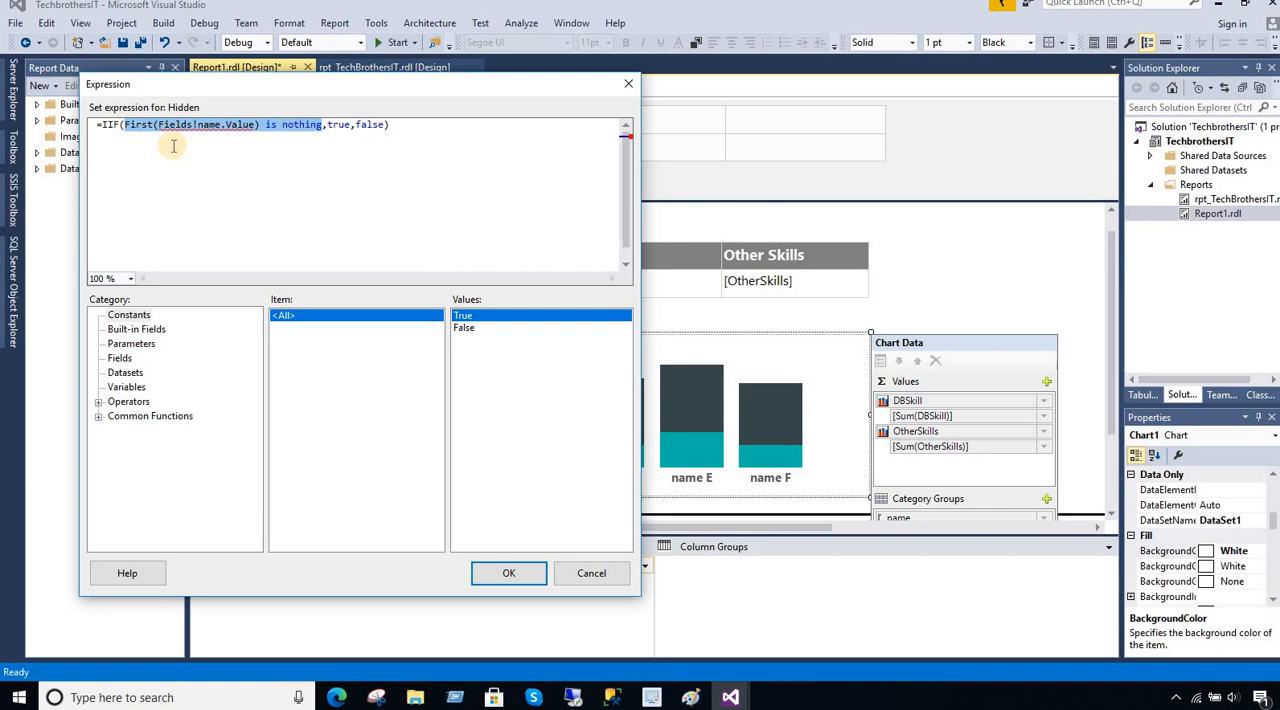
double_click(236, 124)
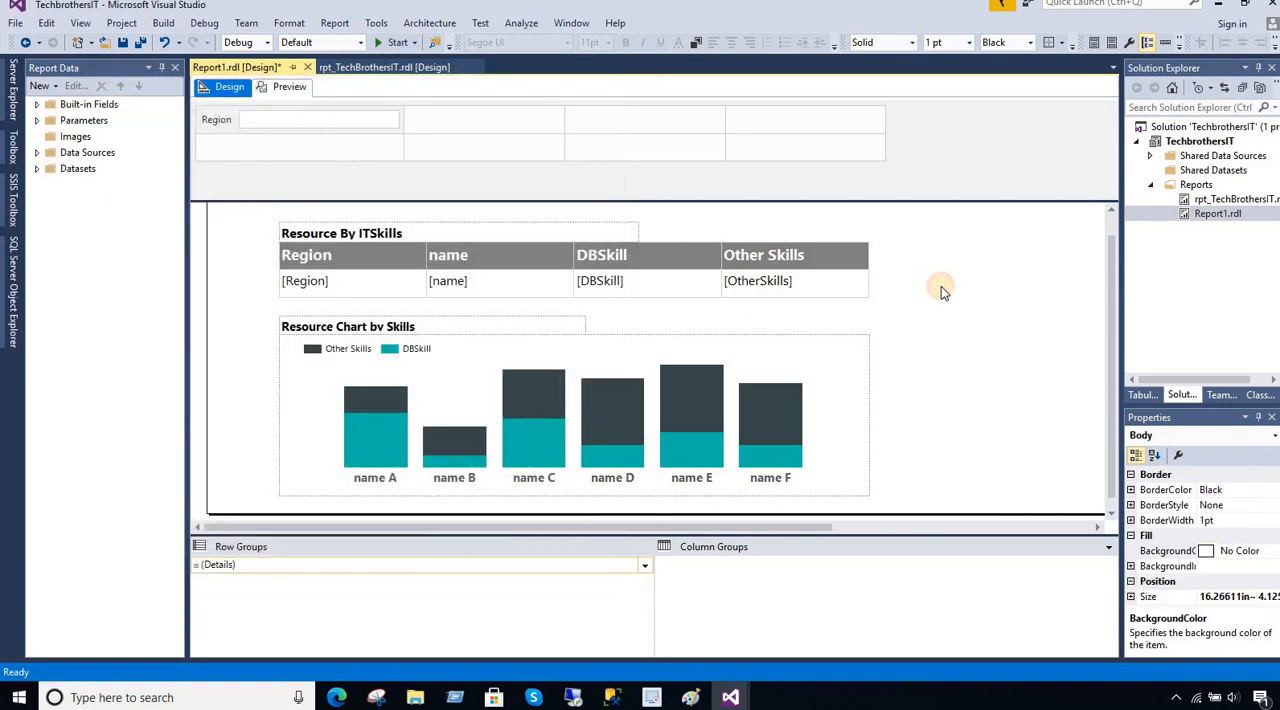
click(288, 86)
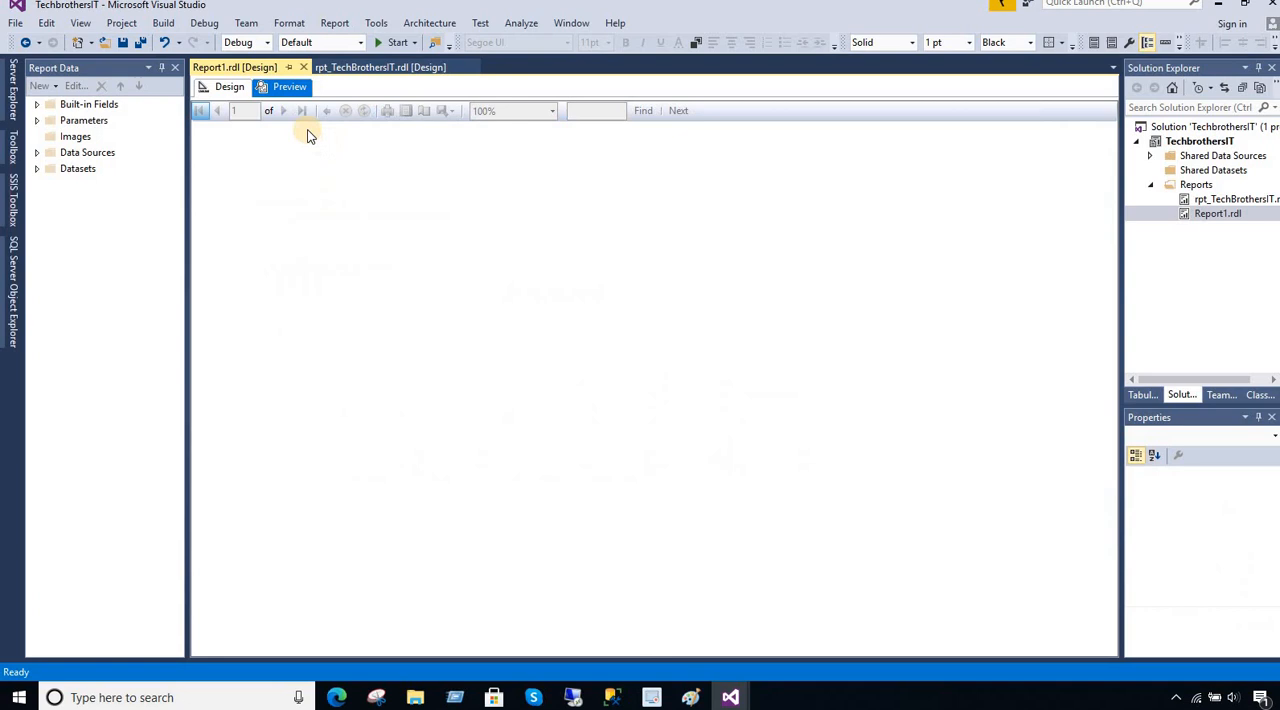
click(288, 86)
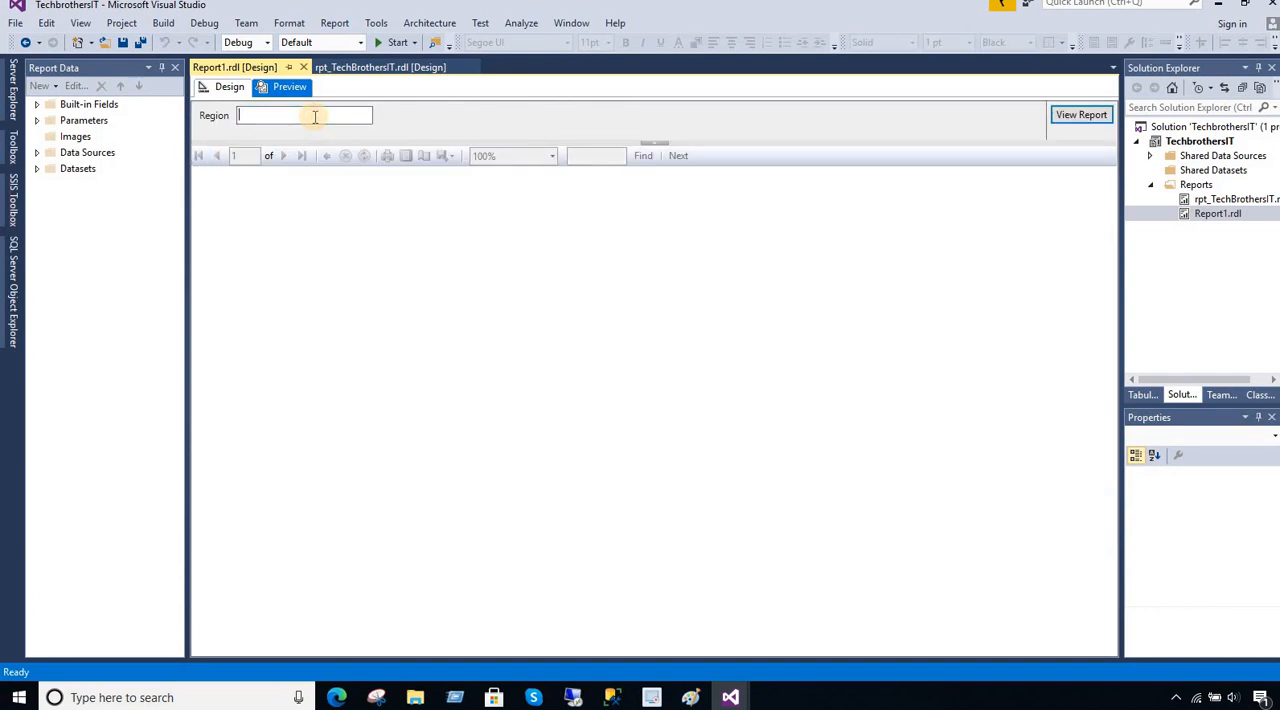
text(Pakistan)
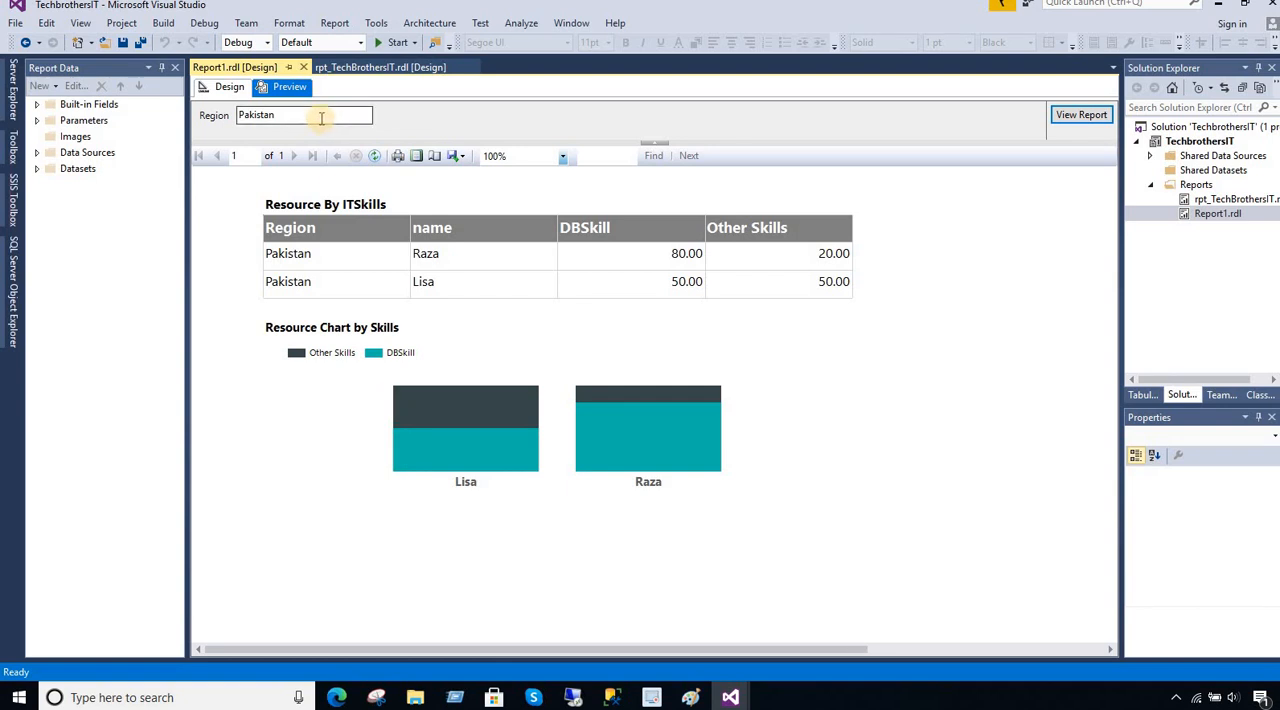
text(US)
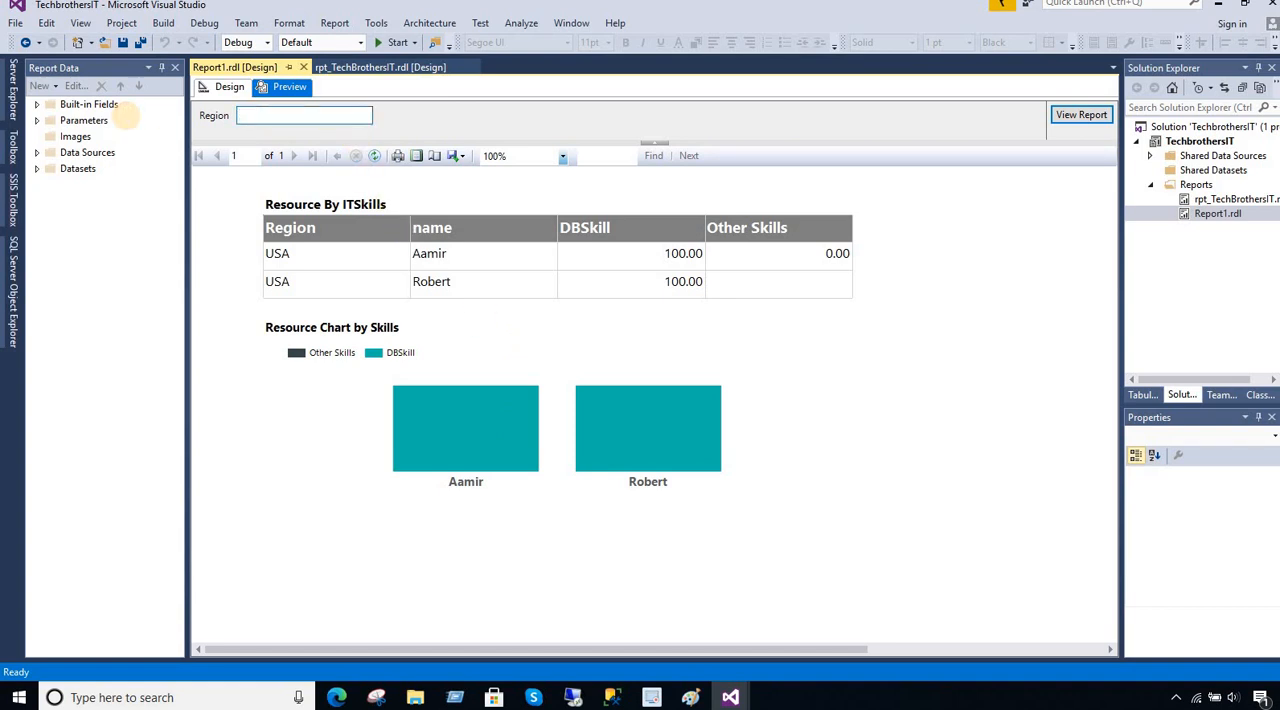
text(India)
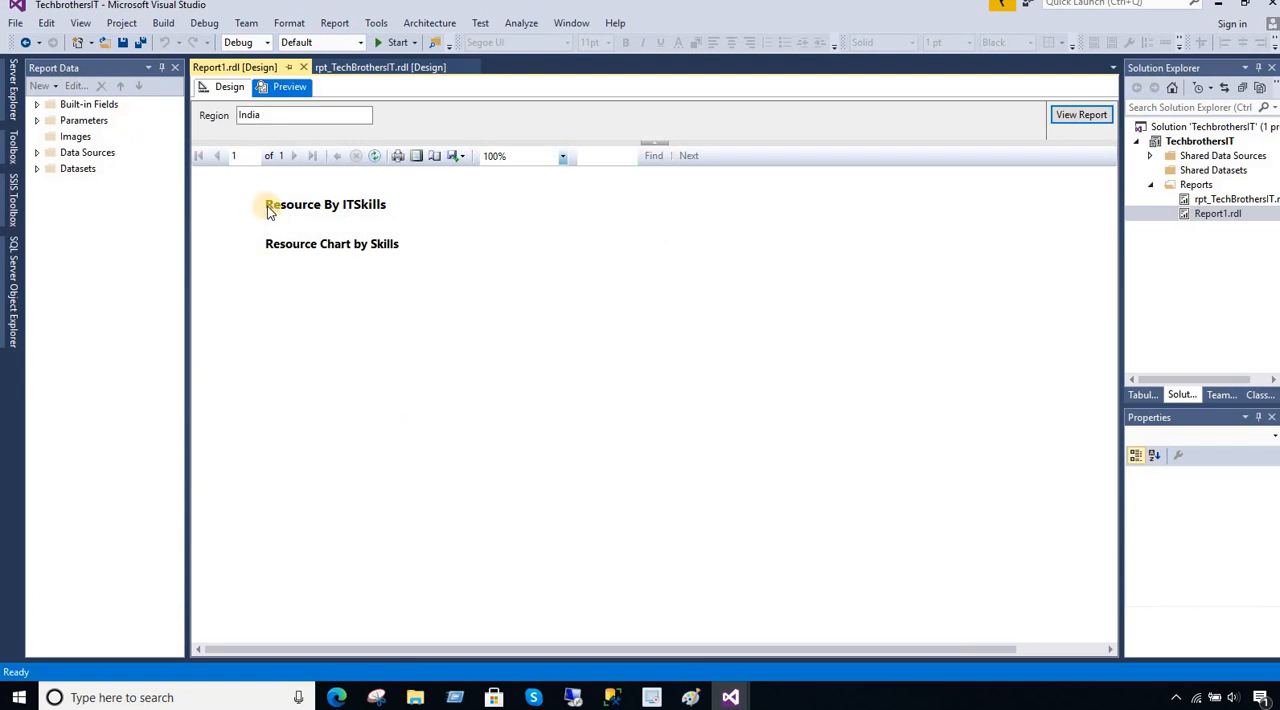
mouse_move(304, 238)
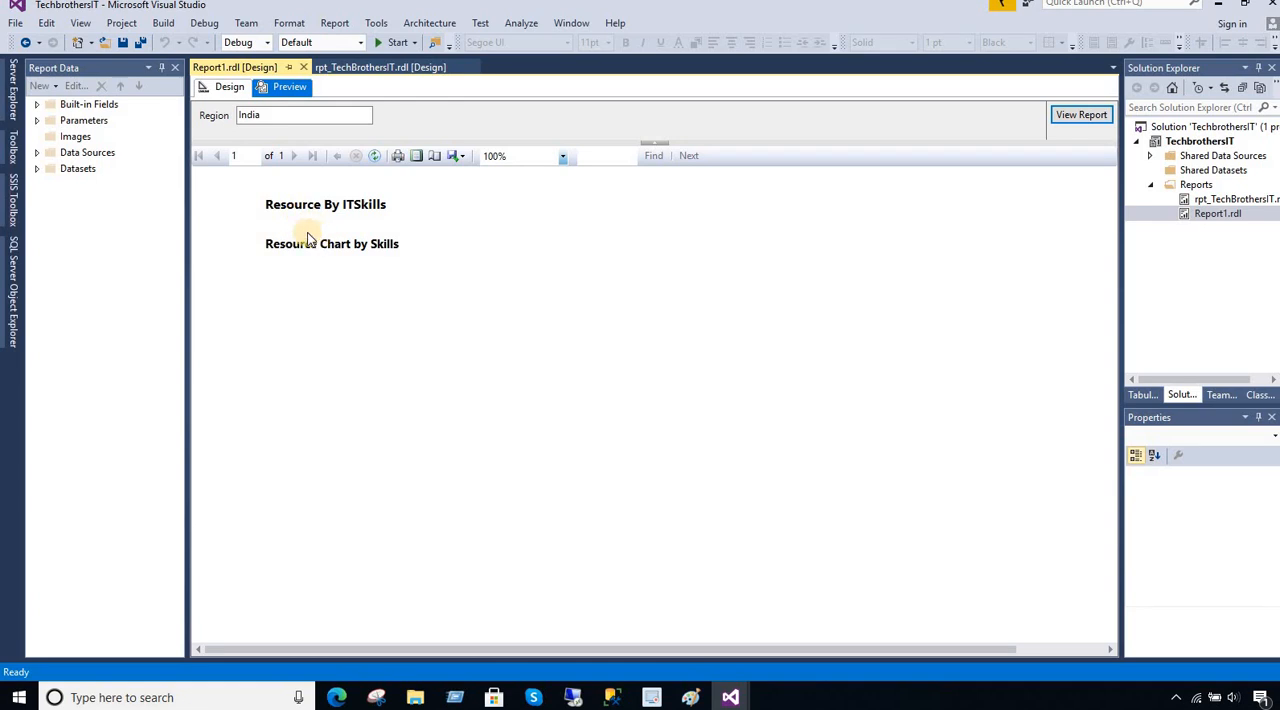
click(230, 86)
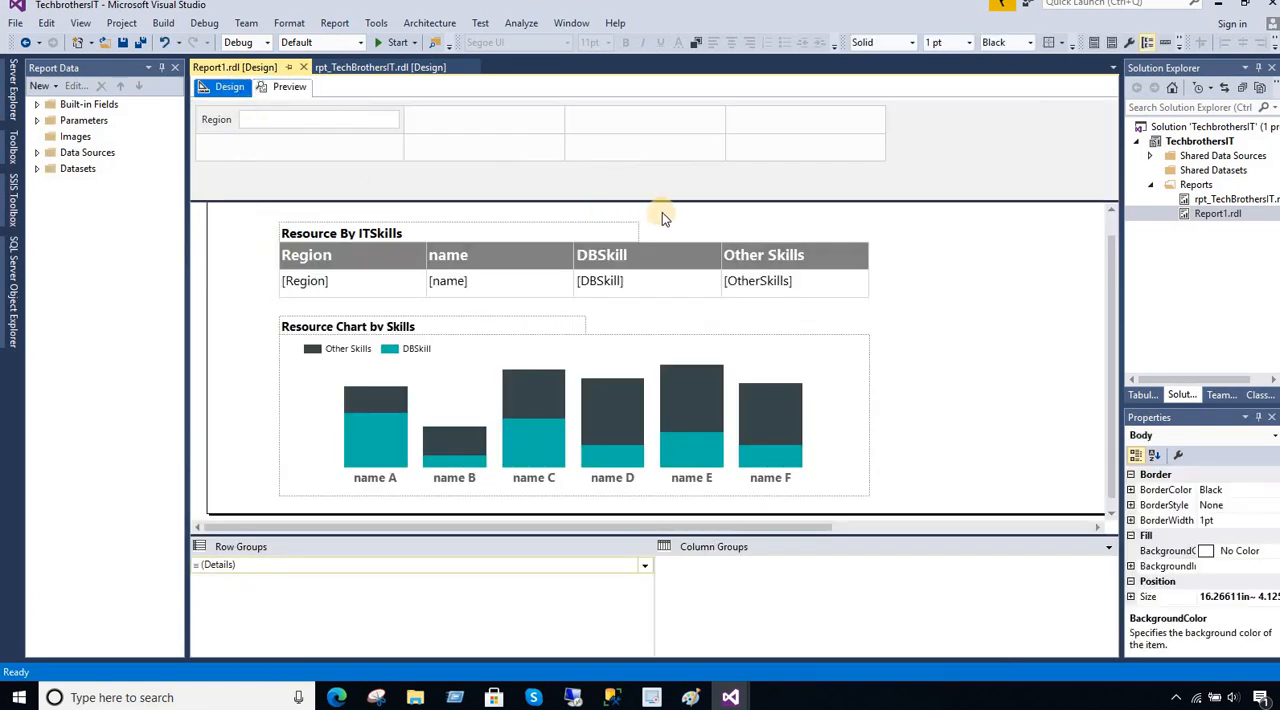
click(758, 280)
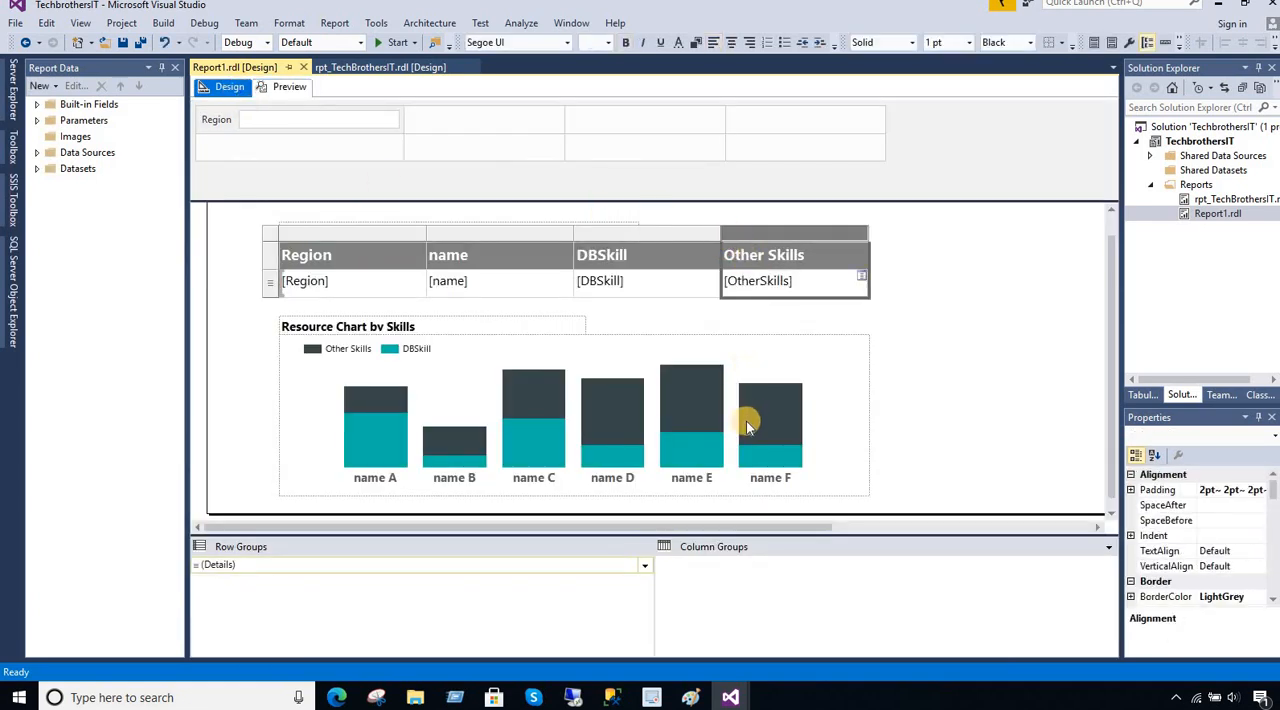